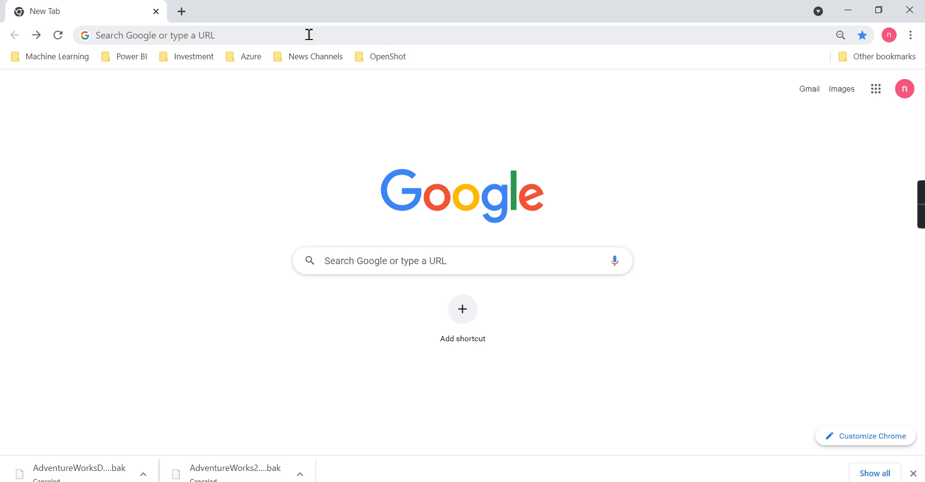
Go to github.com/Microsoft/sql-server-samples/releases/tag/adventureworks and scroll through the .bak backup lists
text(github.com/Microsoft/sql-server-samples/releases/tag/adventureworks)
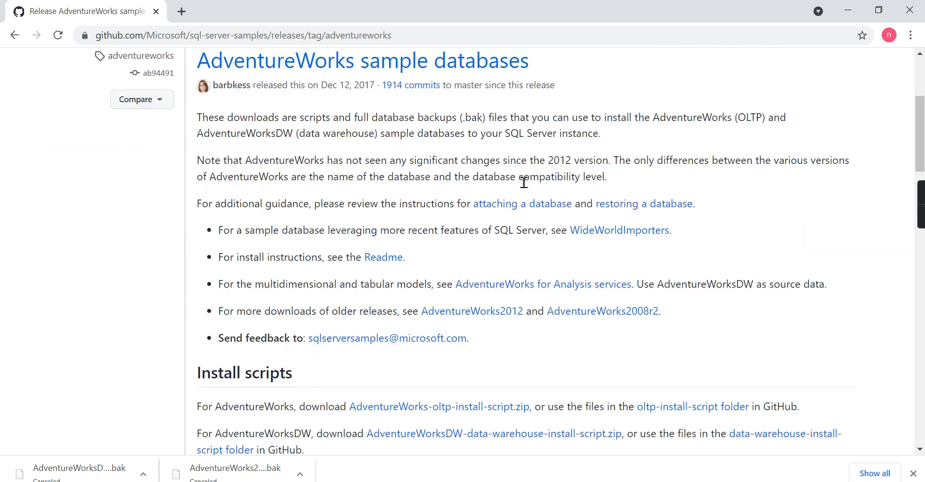
mouse_move(481, 220)
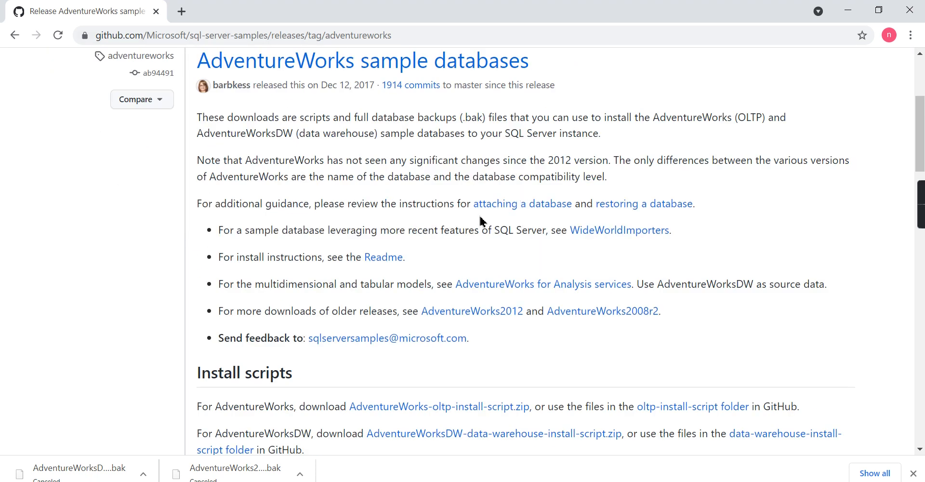
scroll(down, 3)
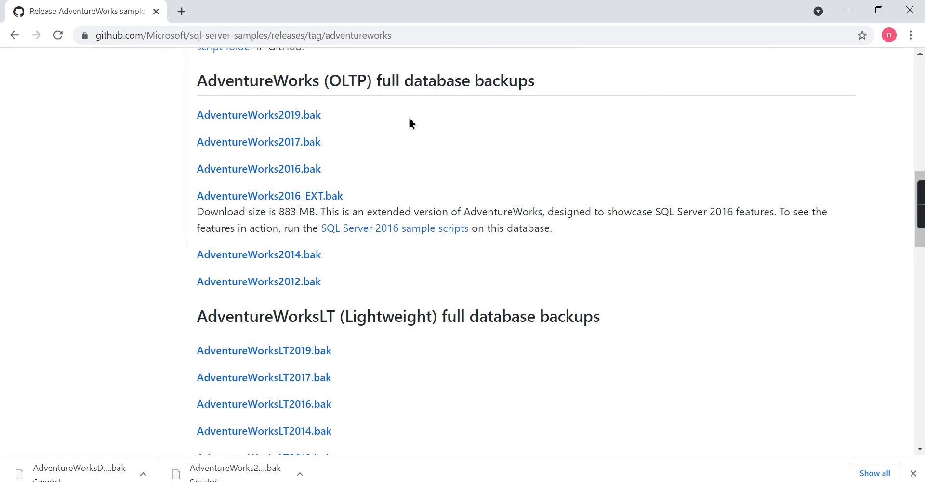
mouse_move(366, 166)
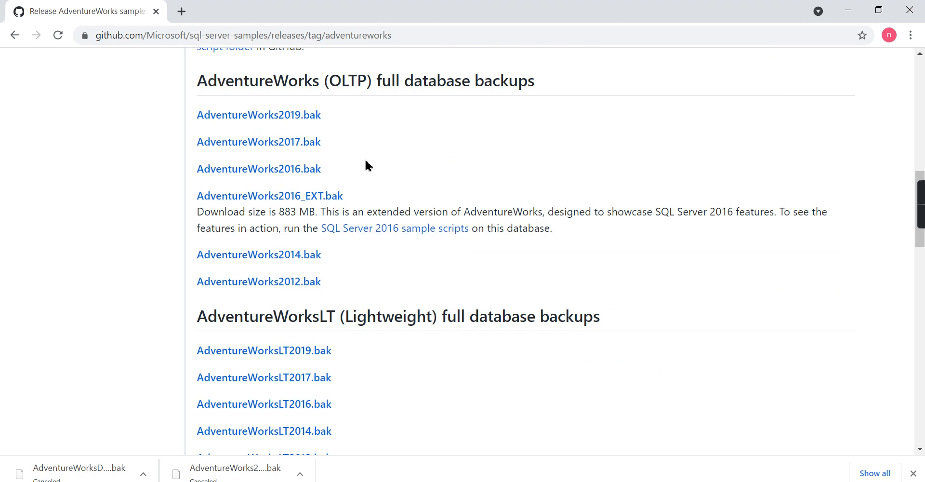
mouse_move(398, 170)
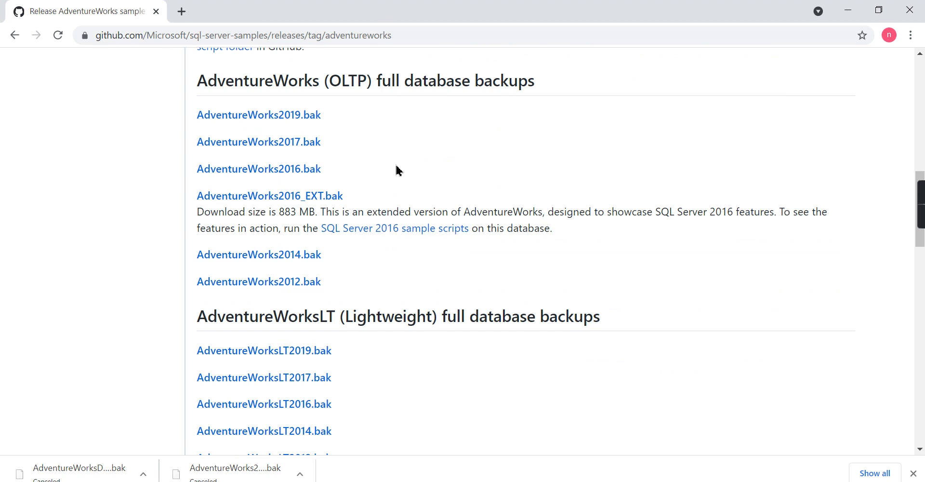
mouse_move(370, 243)
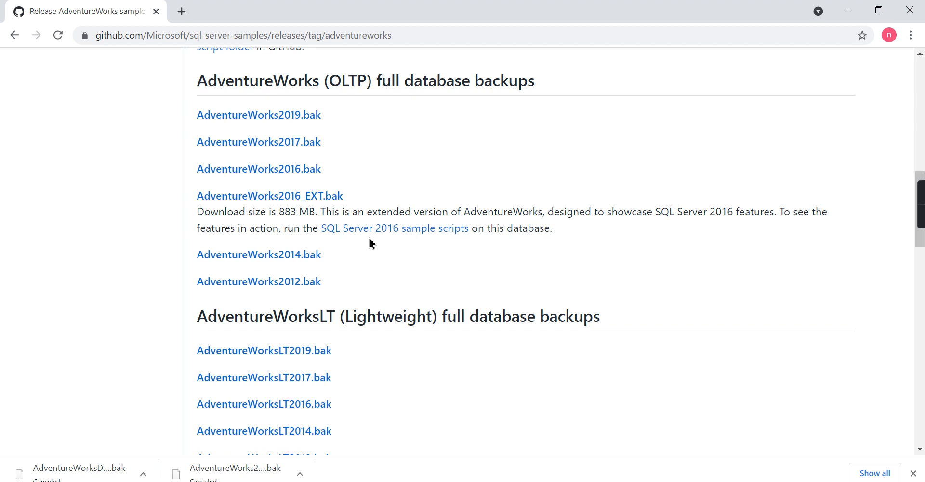
mouse_move(399, 146)
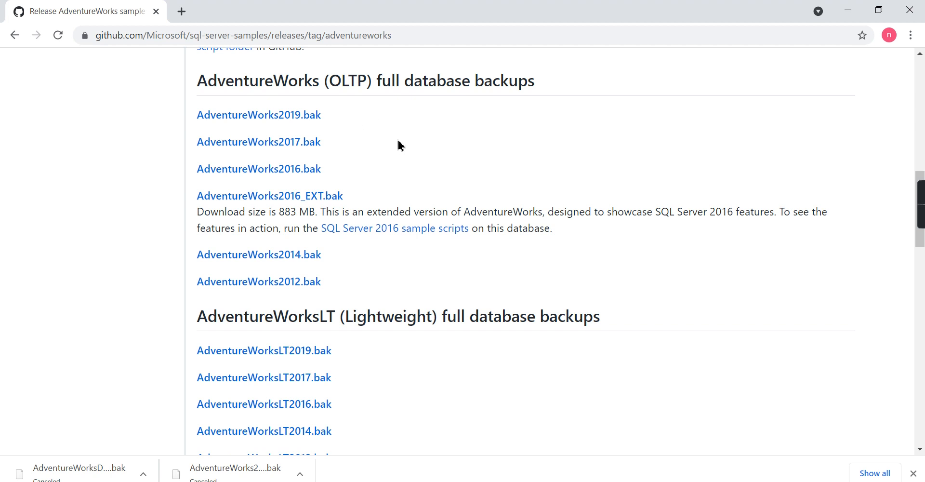
mouse_move(334, 177)
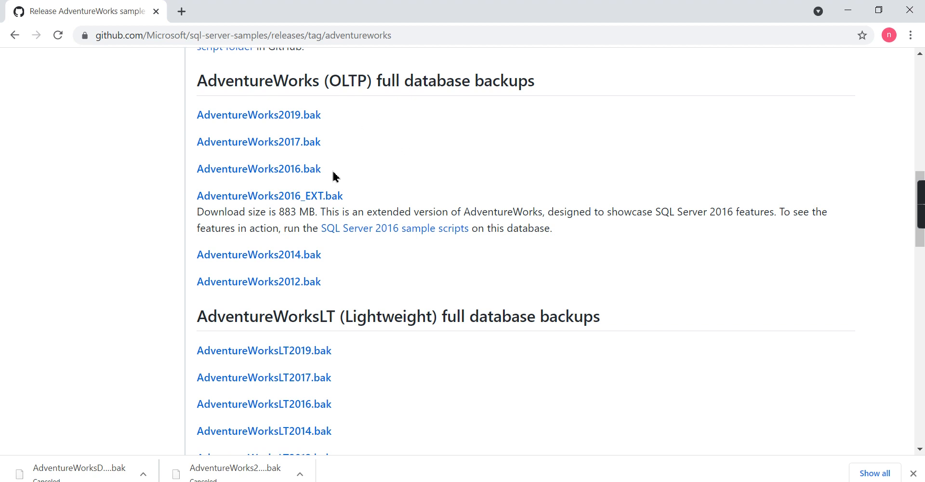
mouse_move(398, 154)
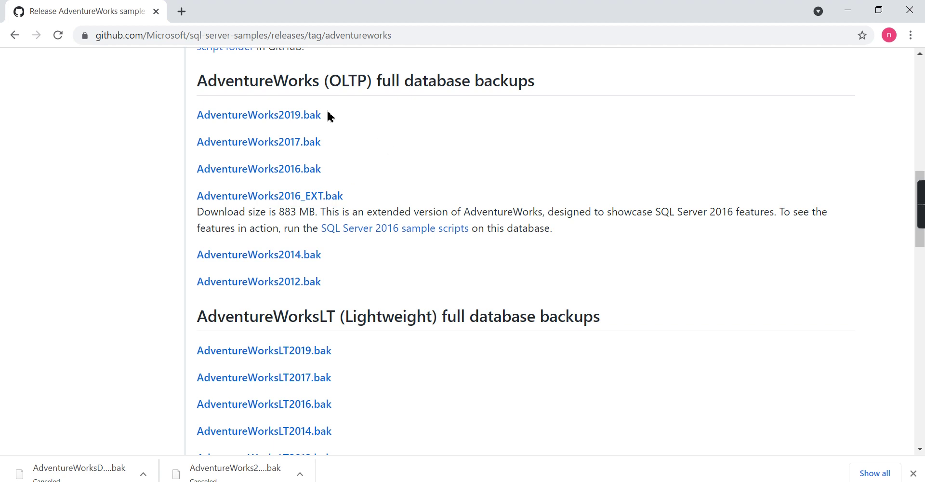
scroll(down, 3)
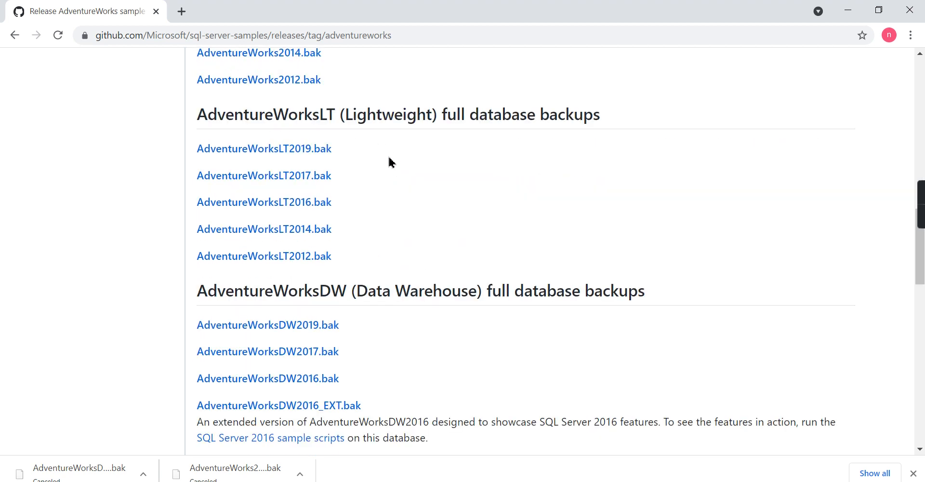
scroll(down, 3)
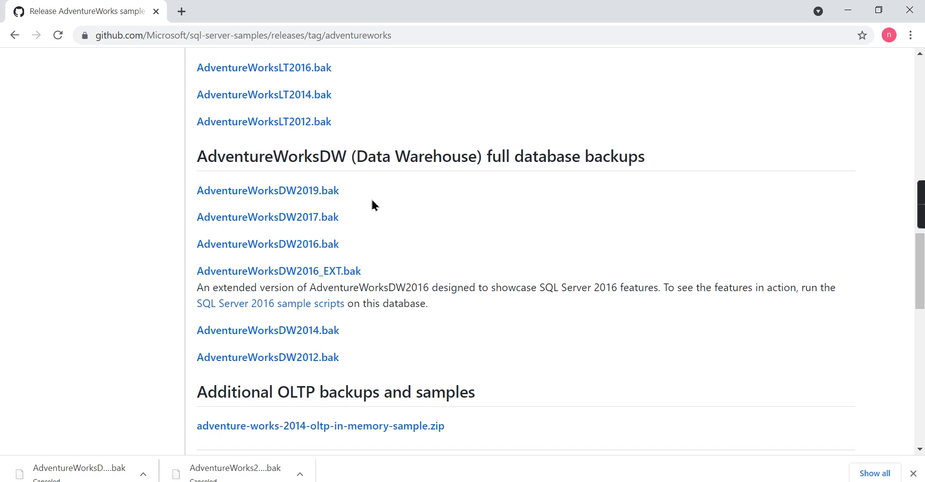
mouse_move(383, 367)
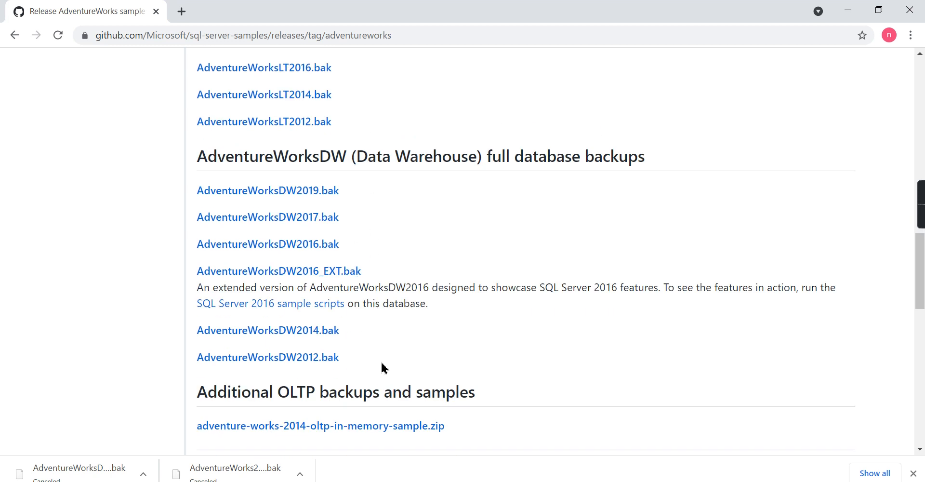
scroll(up, 3)
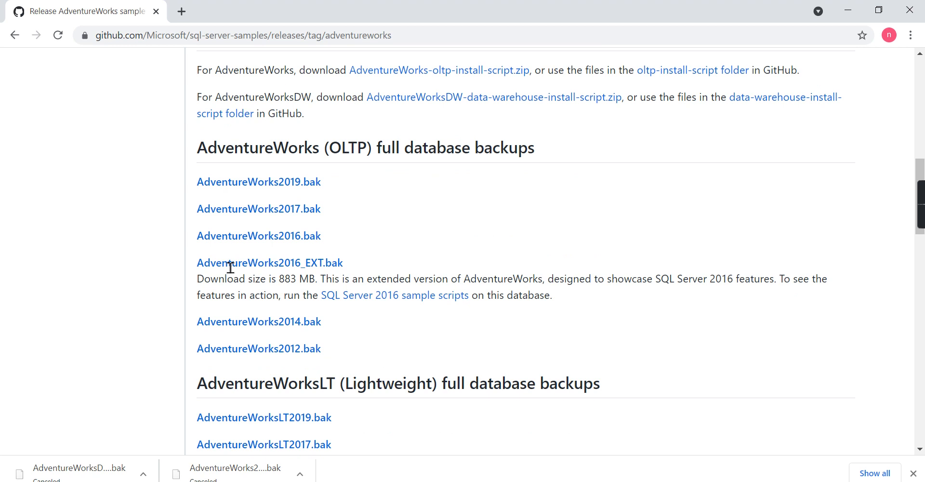
mouse_move(579, 315)
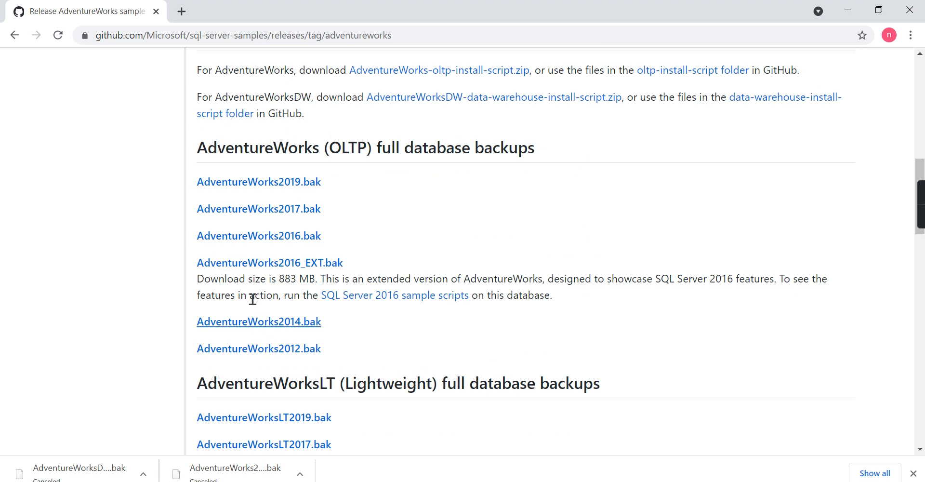
mouse_move(375, 178)
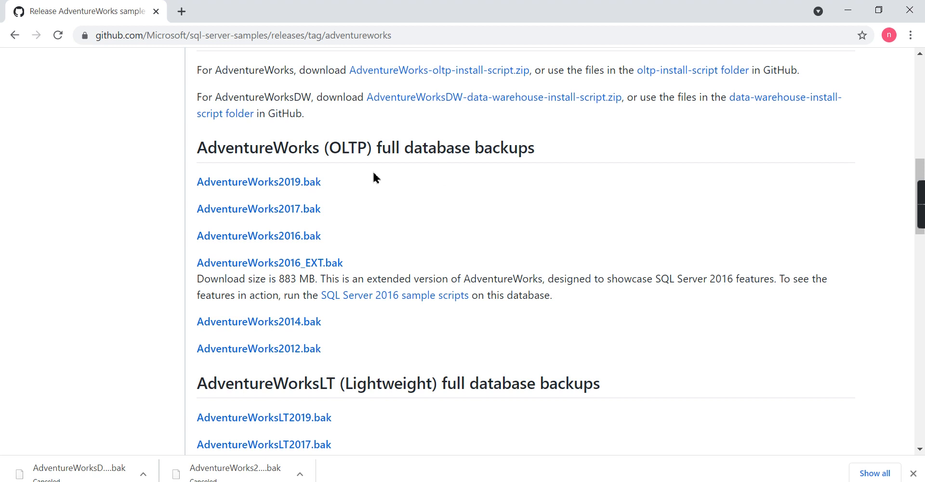
mouse_move(363, 358)
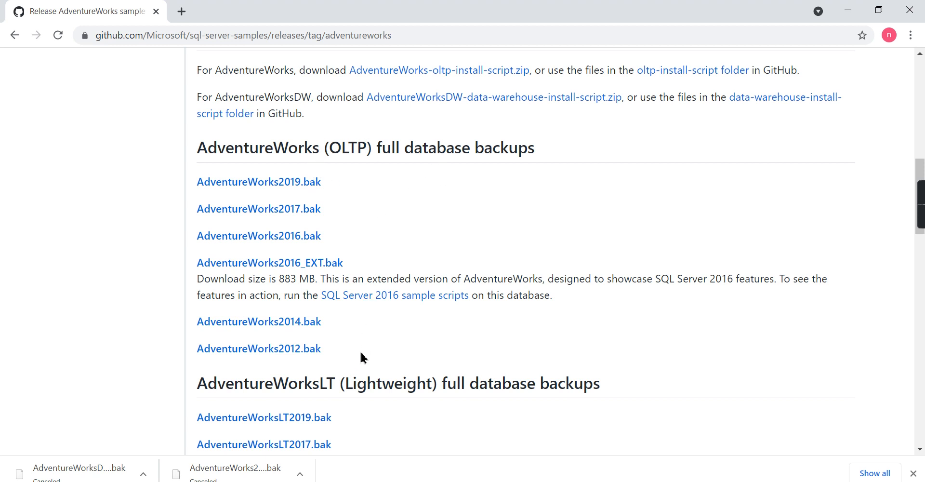
mouse_move(448, 315)
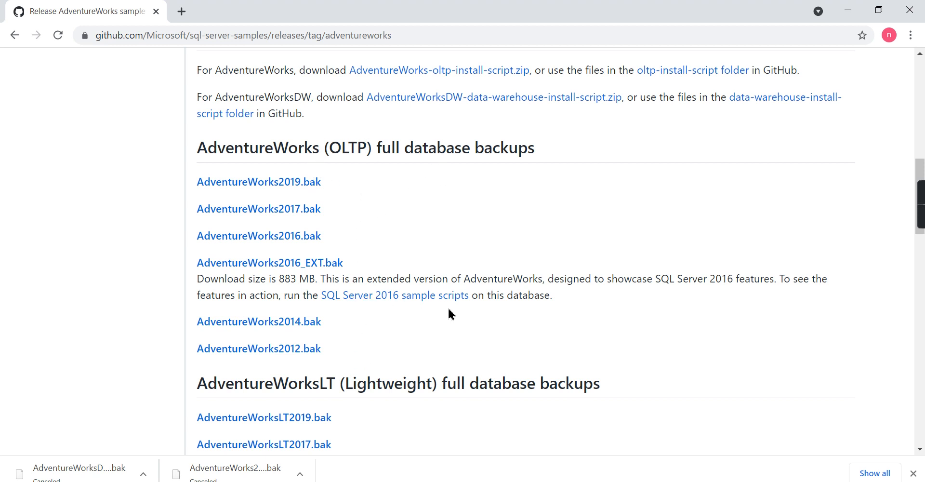
scroll(down, 3)
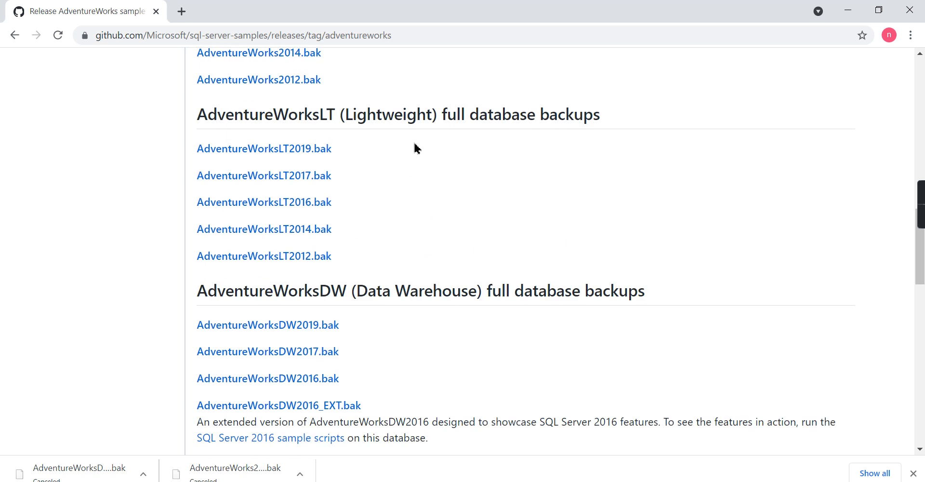
mouse_move(174, 221)
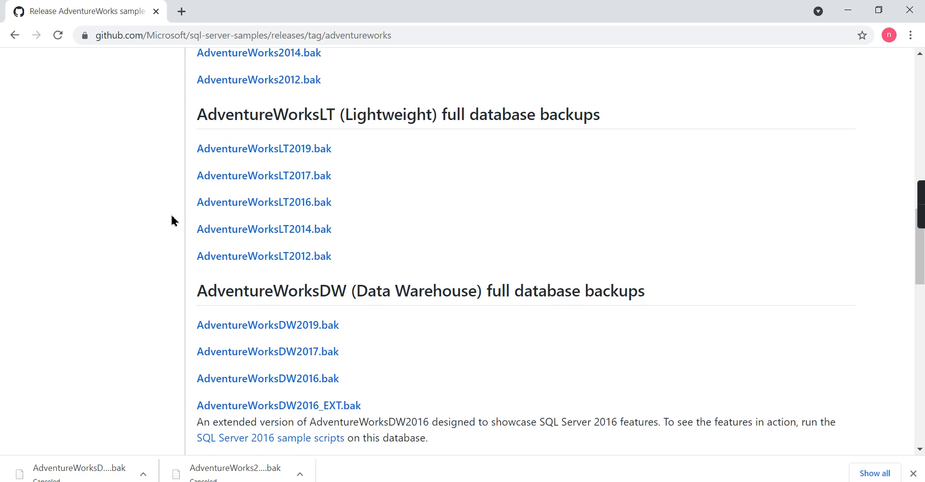
mouse_move(158, 209)
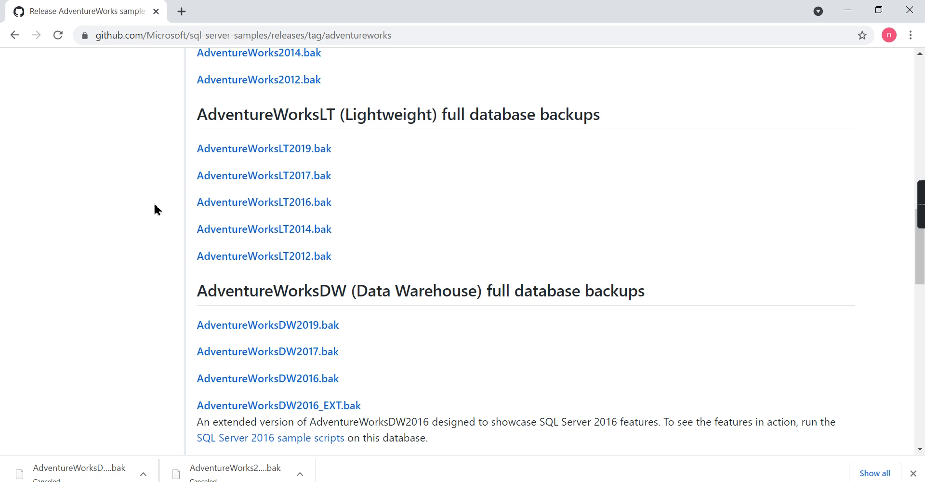
mouse_move(419, 142)
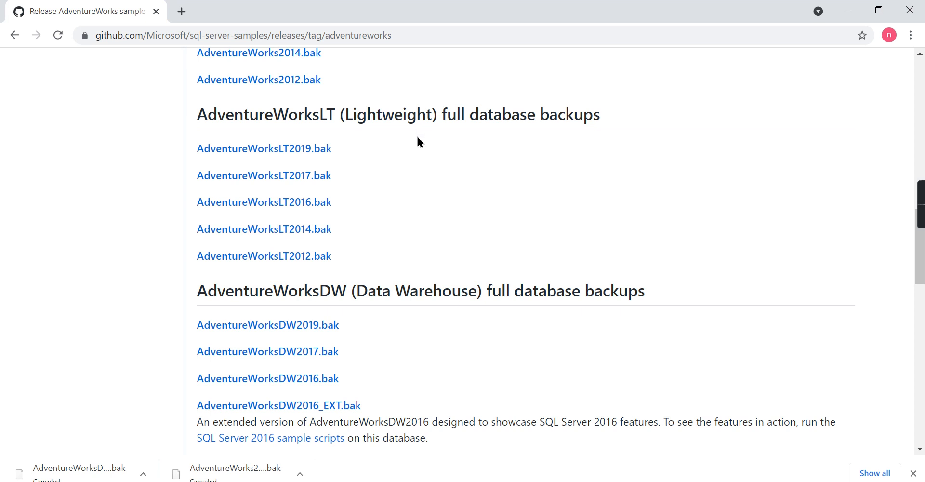
mouse_move(422, 174)
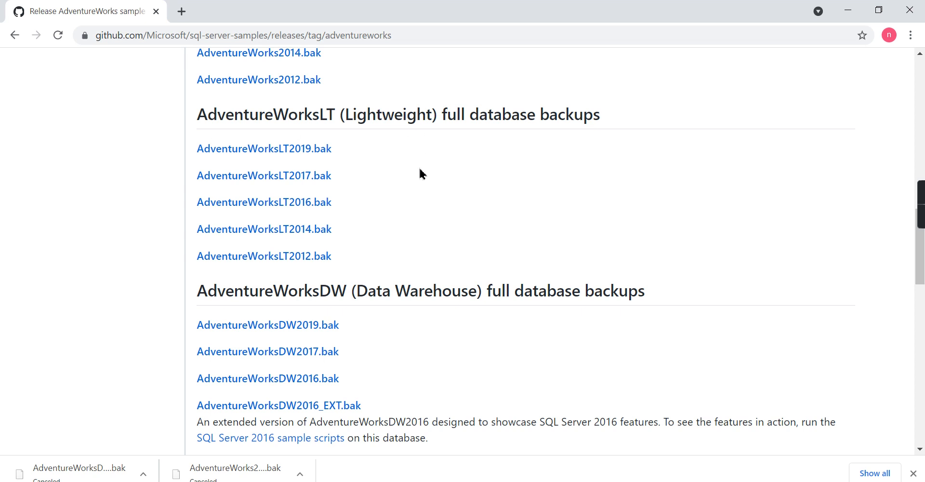
mouse_move(378, 244)
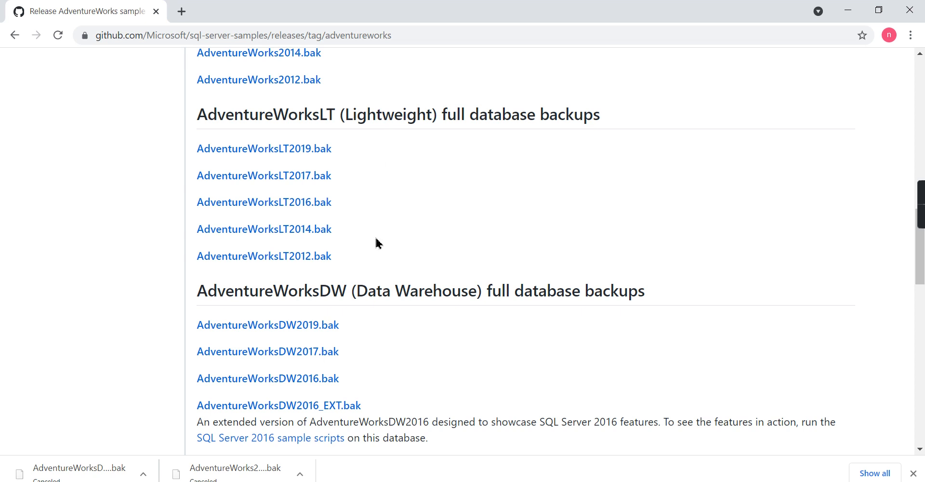
scroll(down, 3)
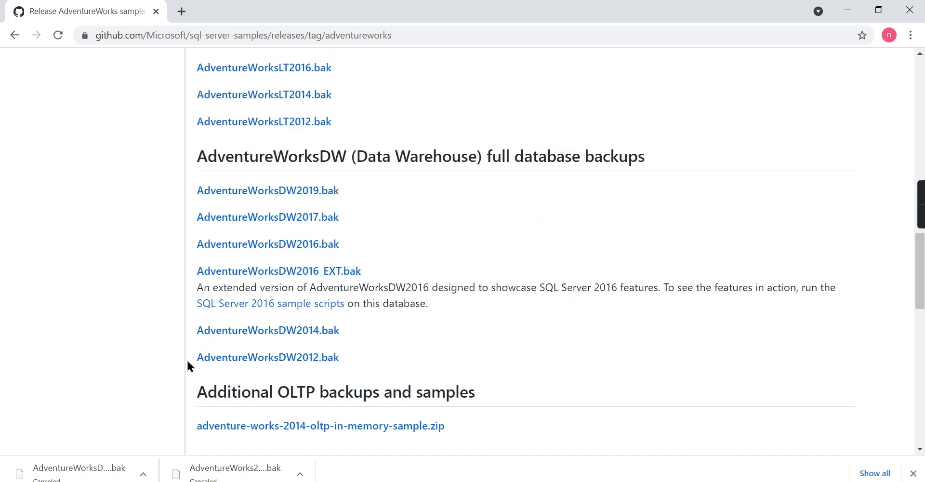
mouse_move(323, 381)
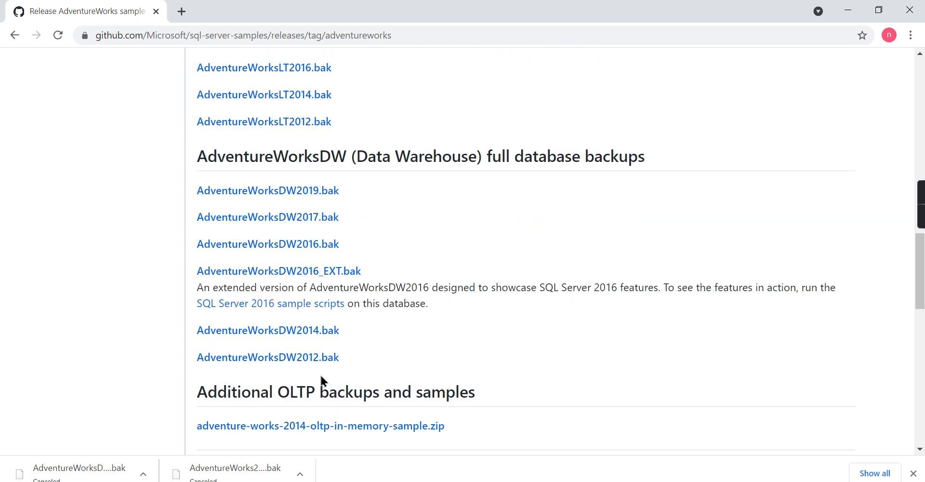
mouse_move(407, 165)
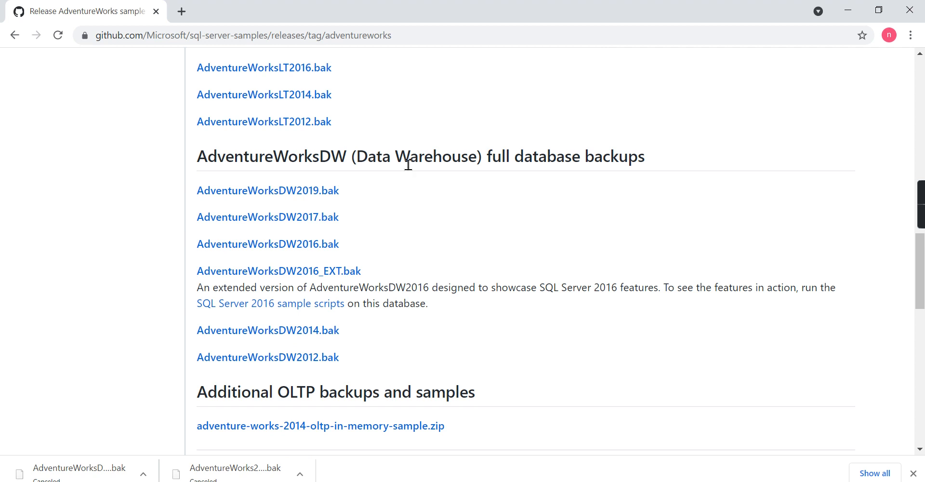
scroll(up, 3)
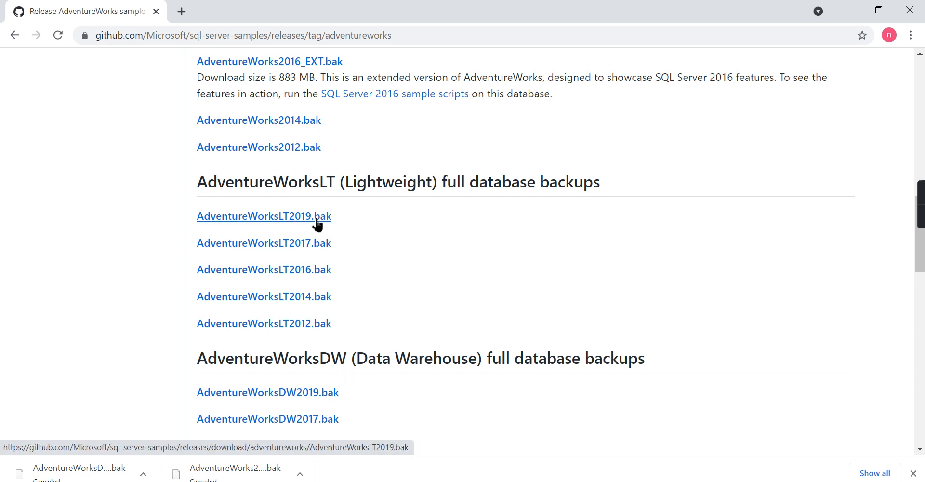
mouse_move(413, 278)
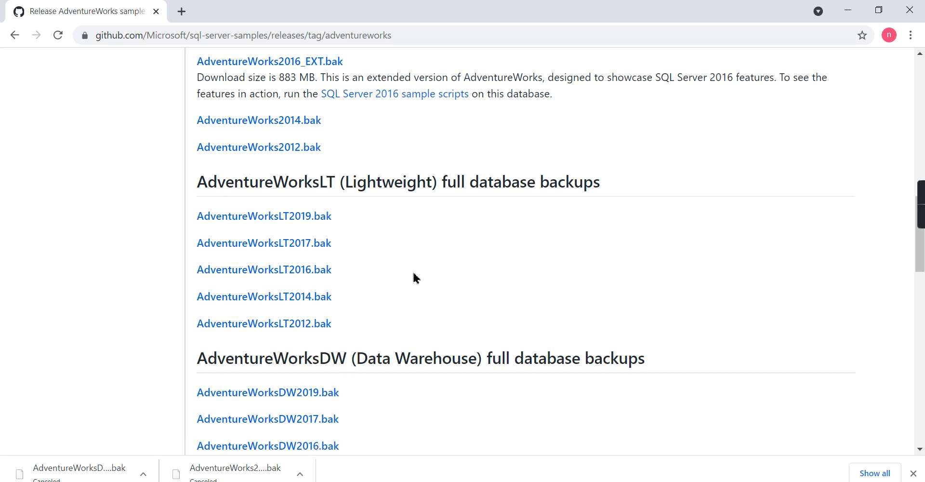
Cancel the data warehouse .bak download, start AdventureWorksLT2019.bak, then cancel it too
scroll(down, 3)
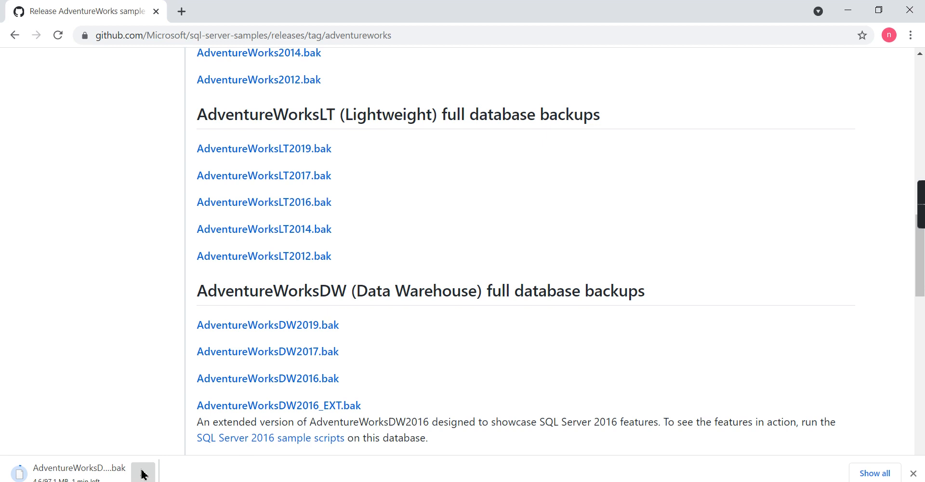
click(143, 473)
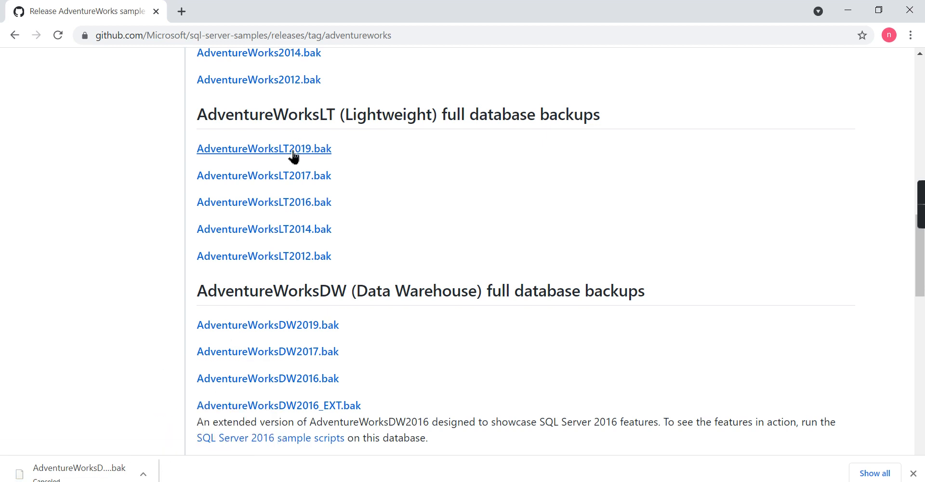
click(264, 148)
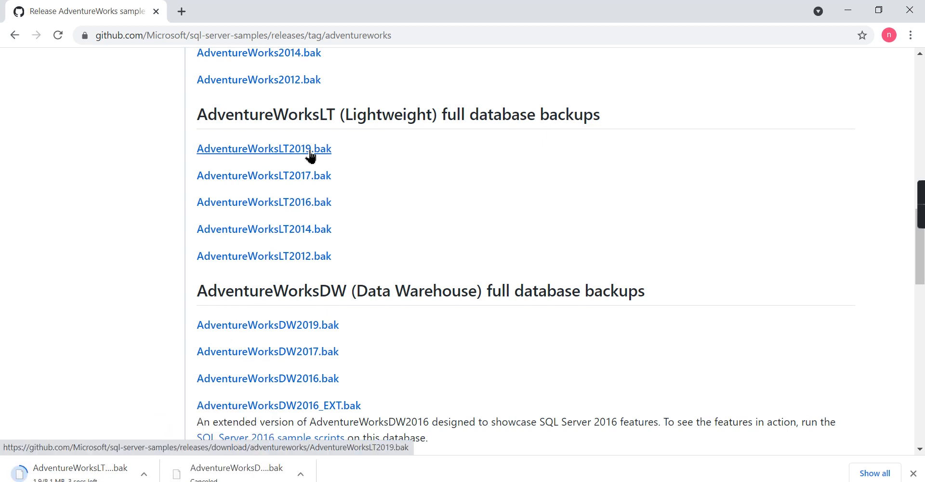
click(143, 475)
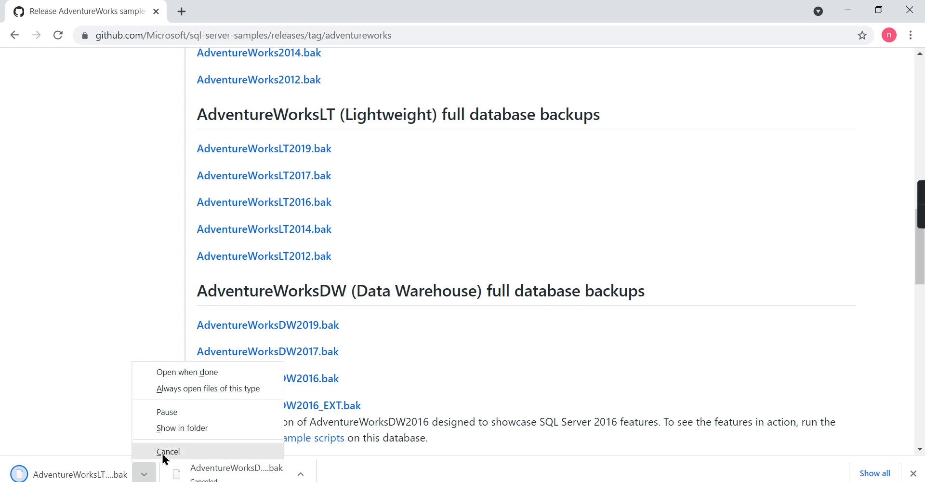
click(167, 451)
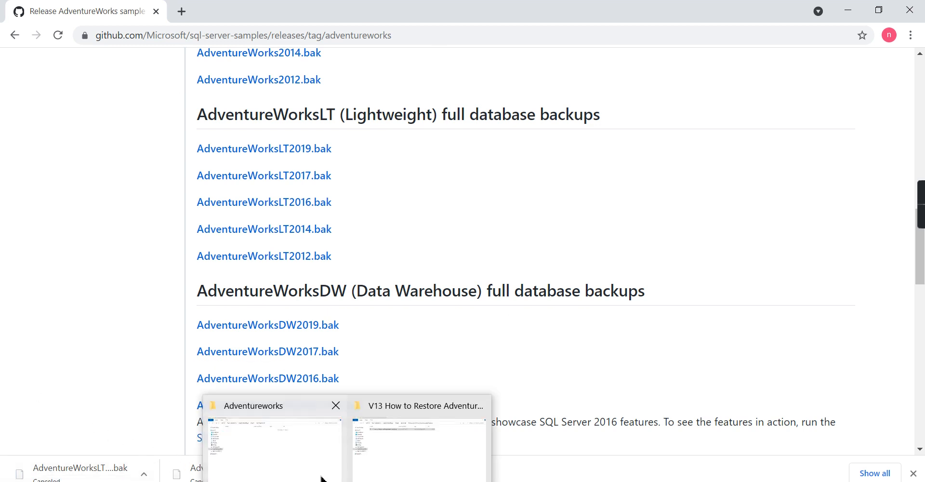
Show the Downloads folder with both .bak files and search the Start menu for 'ssms'
click(275, 442)
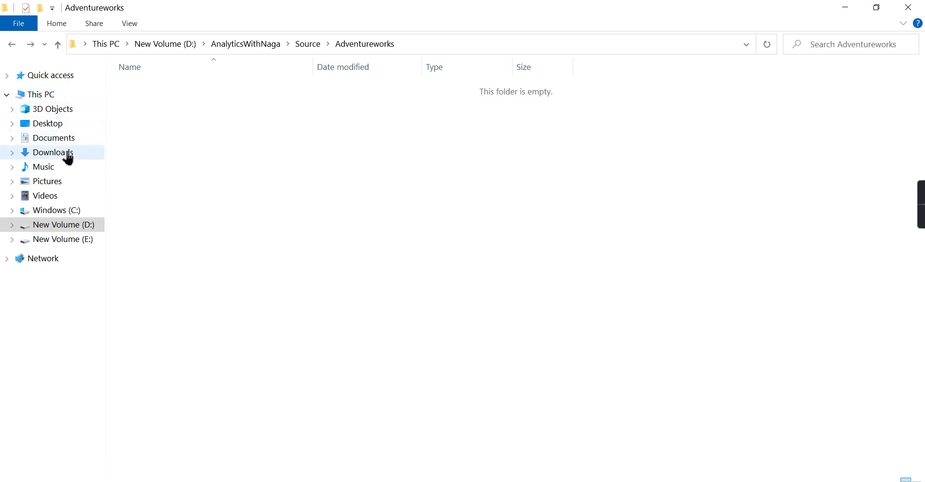
click(52, 153)
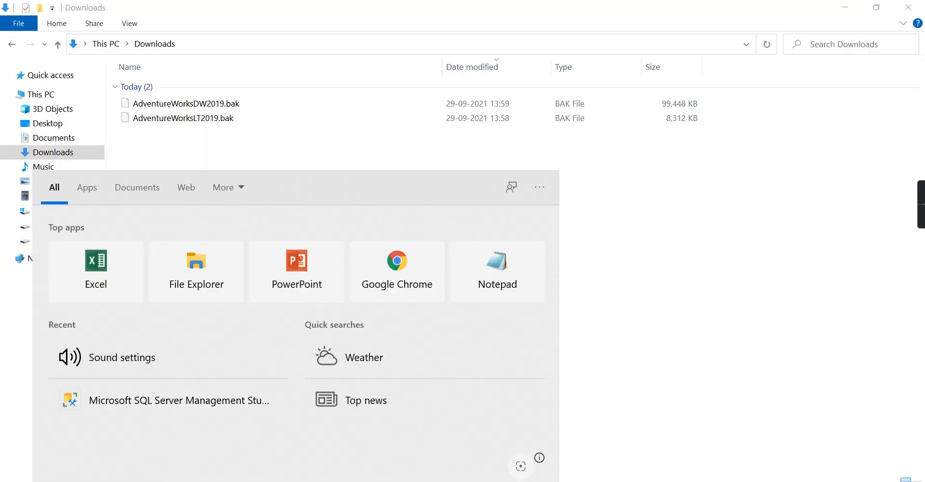
text(ssms)
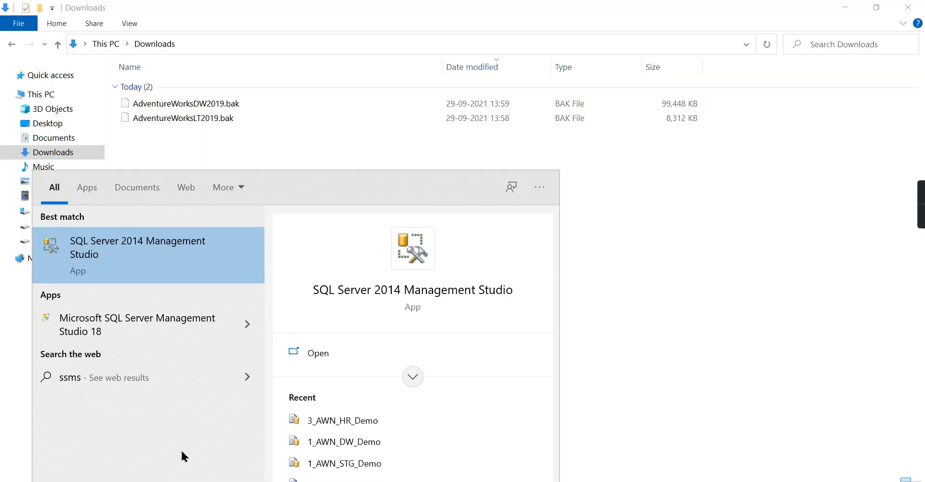
mouse_move(137, 325)
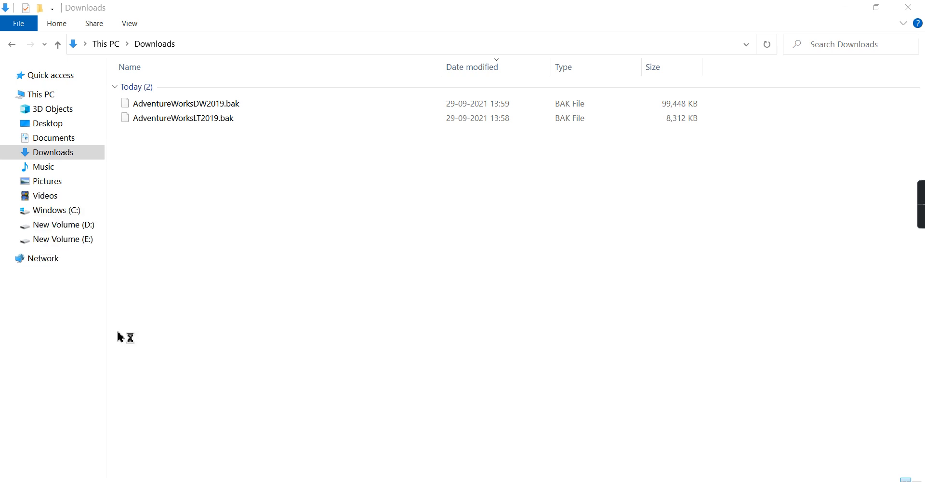
mouse_move(424, 227)
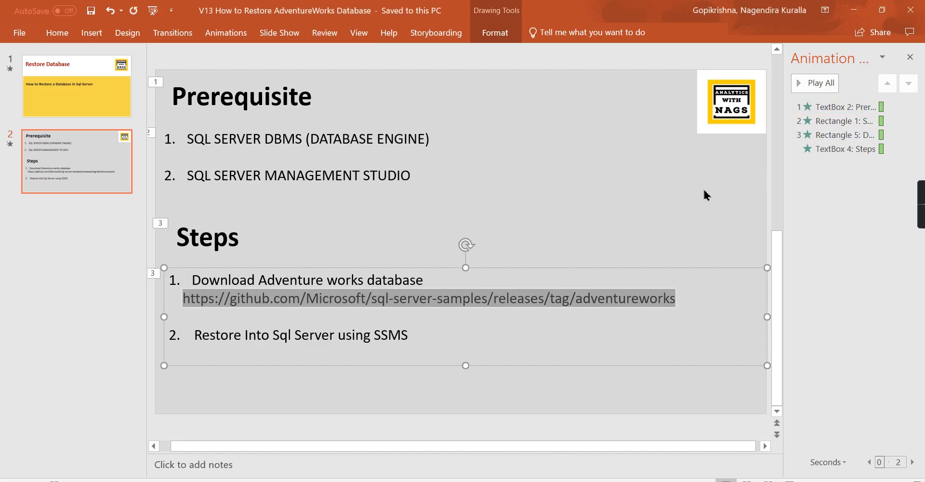
mouse_move(695, 196)
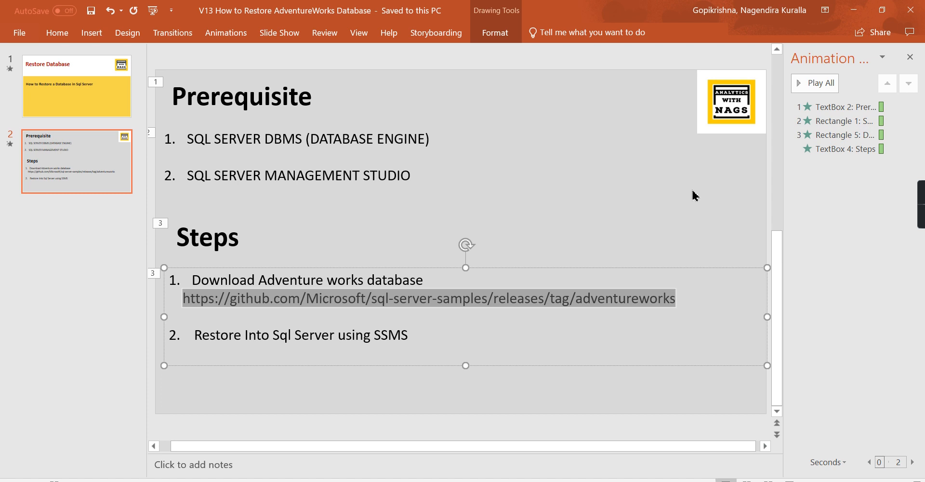
mouse_move(76, 104)
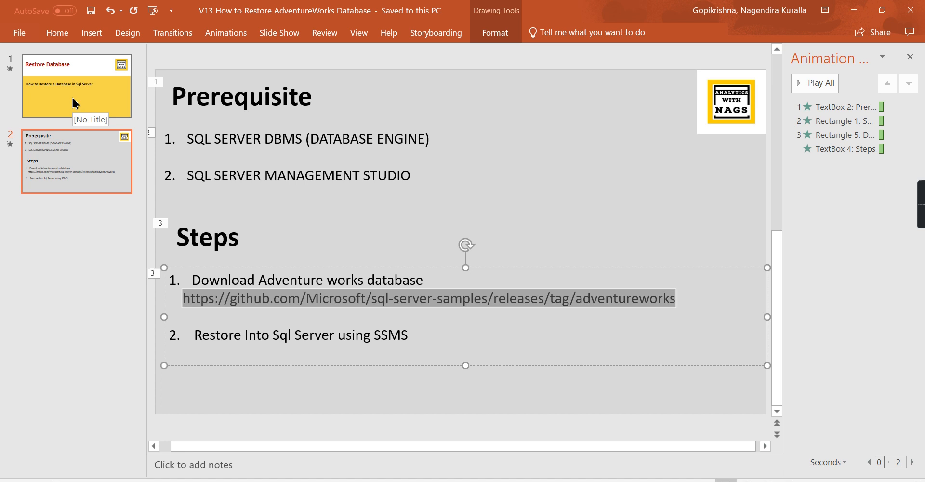
mouse_move(848, 33)
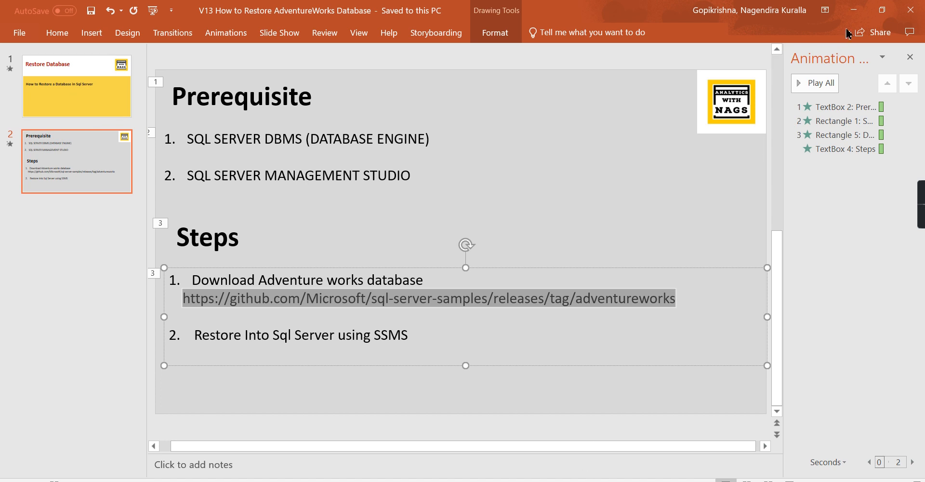
mouse_move(853, 9)
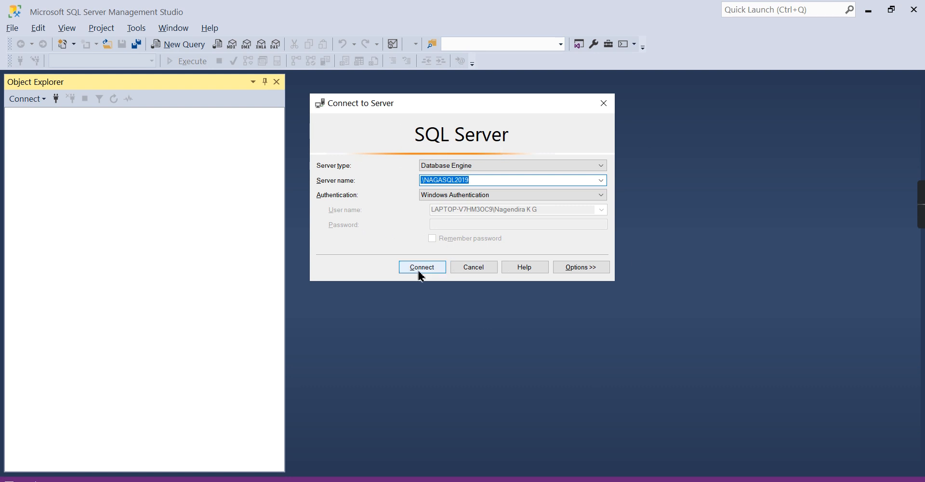
mouse_move(429, 267)
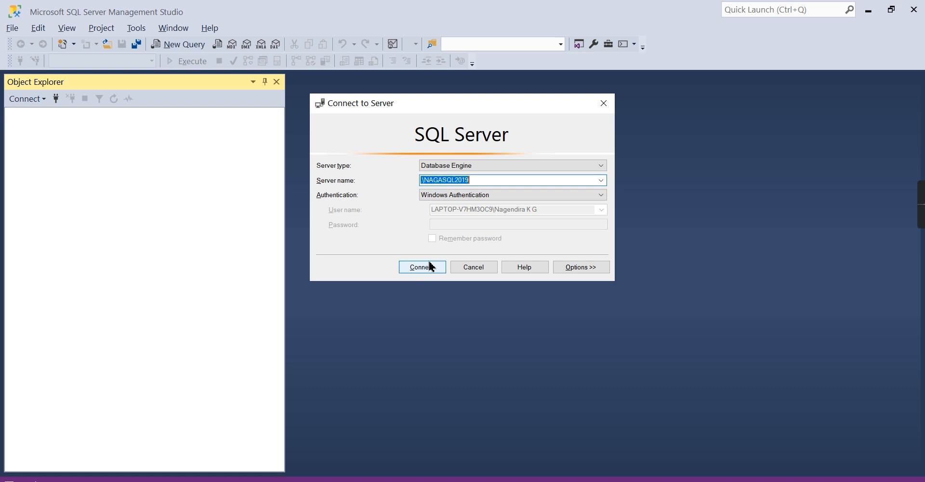
Connect to the local SQL Server instance and bring up the Databases folder actions
click(422, 267)
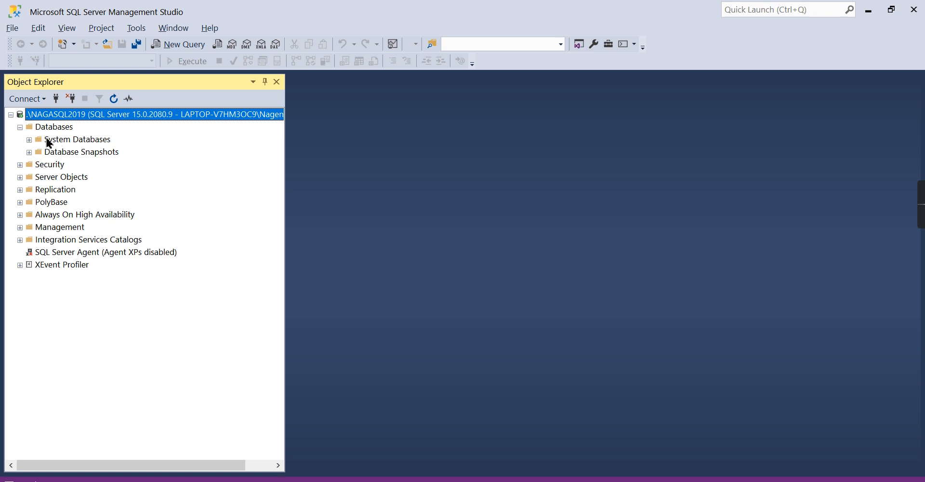
right_click(54, 126)
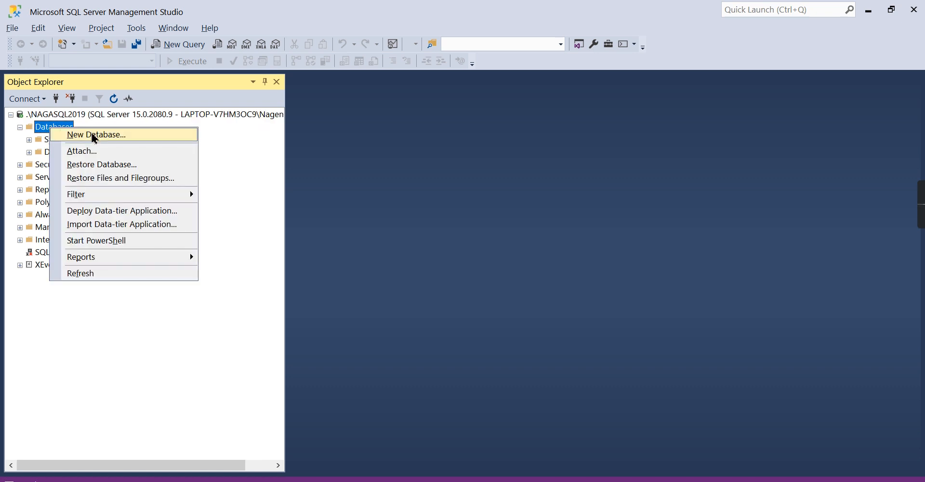
click(97, 135)
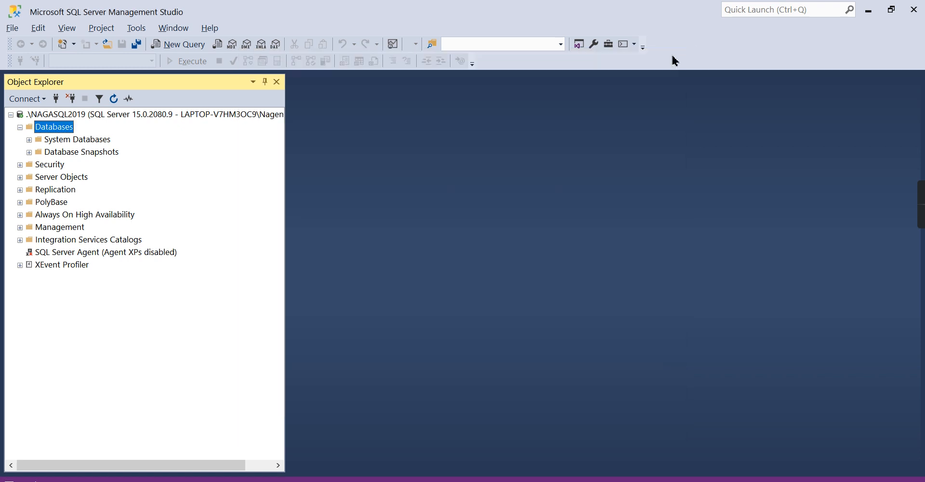
right_click(54, 126)
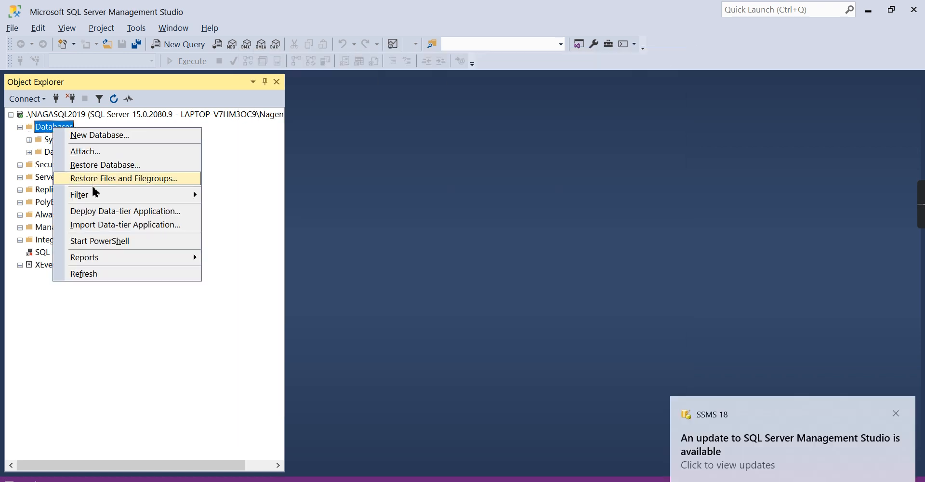
mouse_move(104, 164)
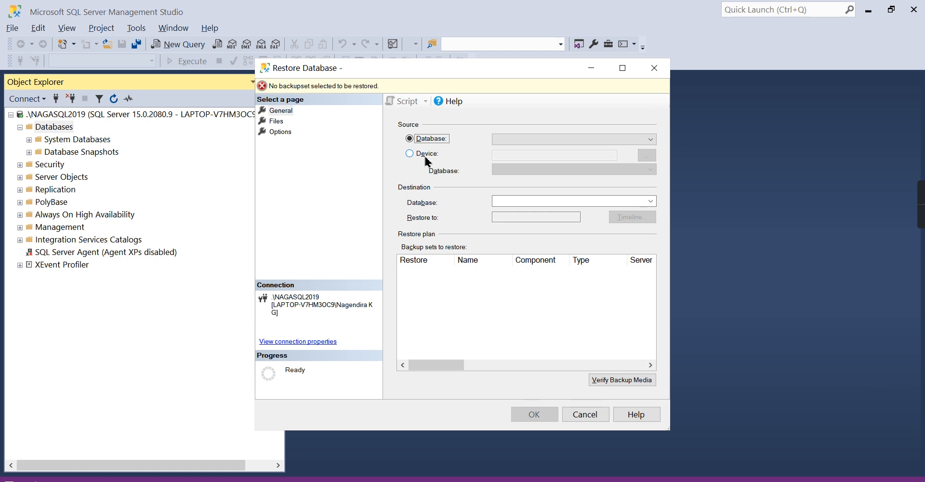
mouse_move(419, 161)
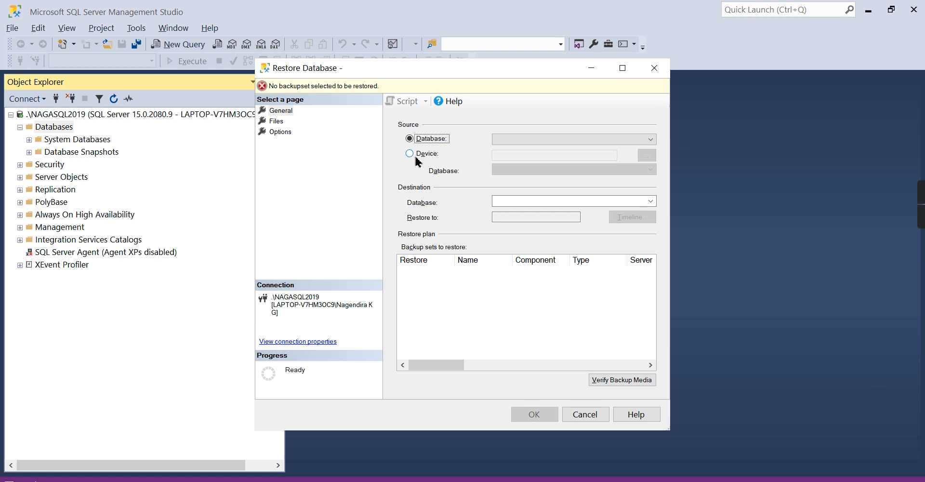
Start Restore Database from a backup device and begin adding a backup file
click(410, 153)
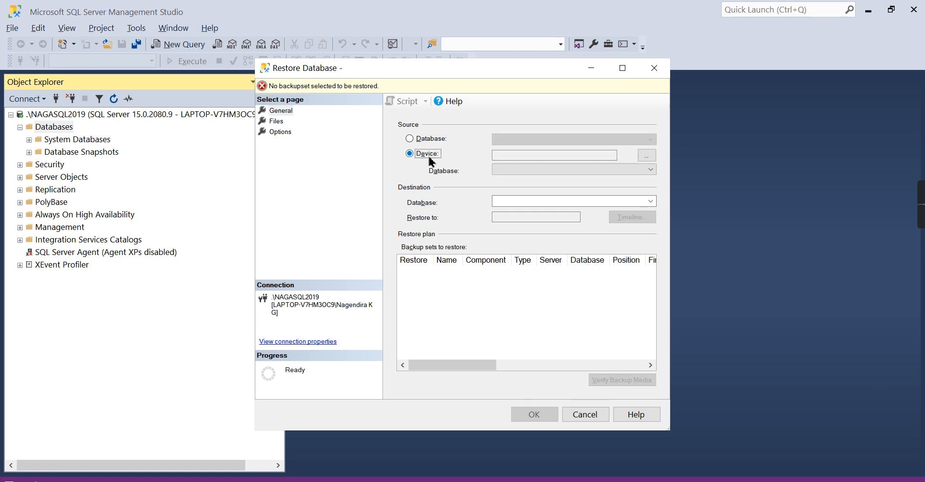
click(646, 154)
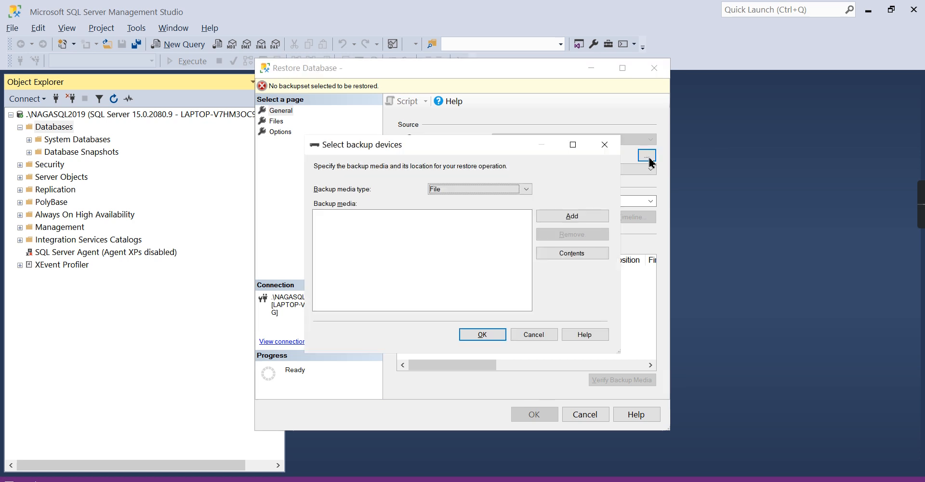
mouse_move(572, 216)
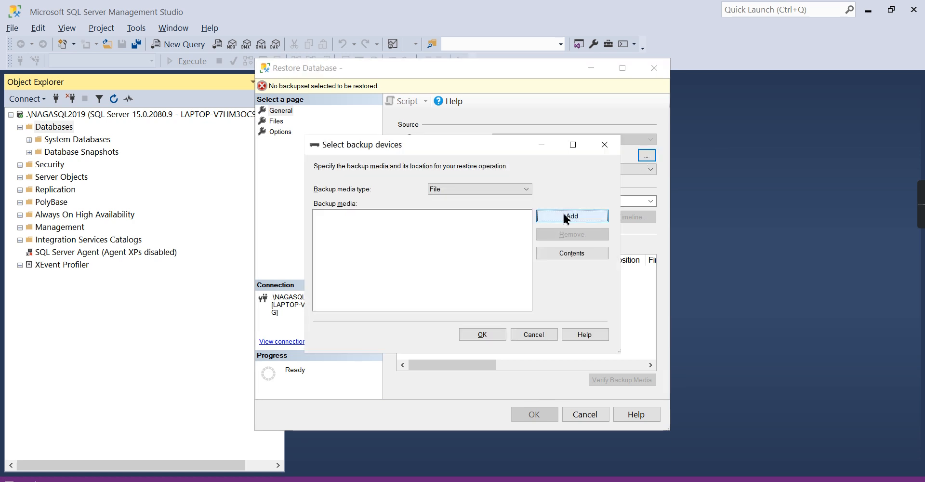
click(572, 216)
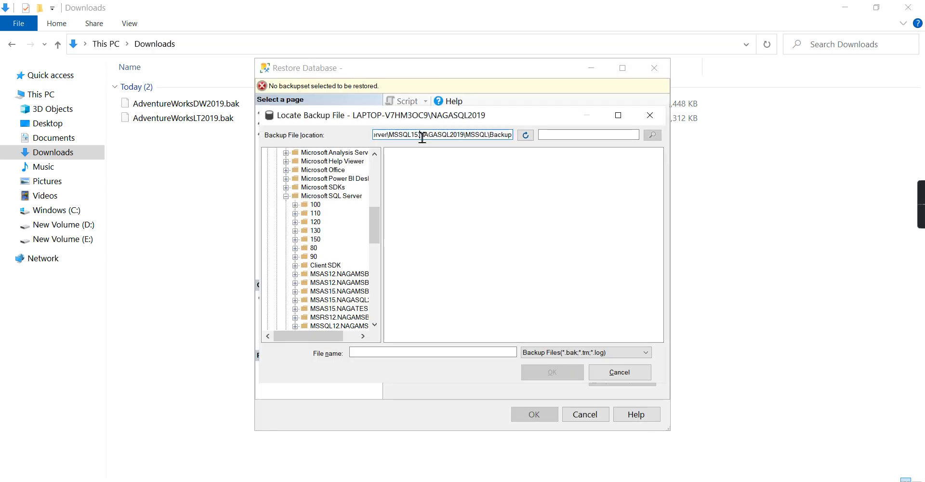
Point the backup file location at D:\AnalyticsWithNaga\Source\Adventureworks and refresh the file list
text(Downloads)
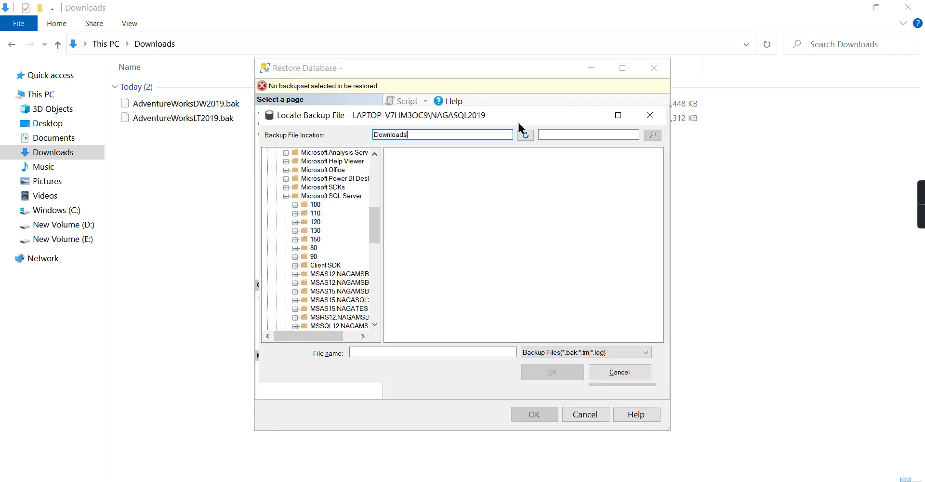
mouse_move(472, 134)
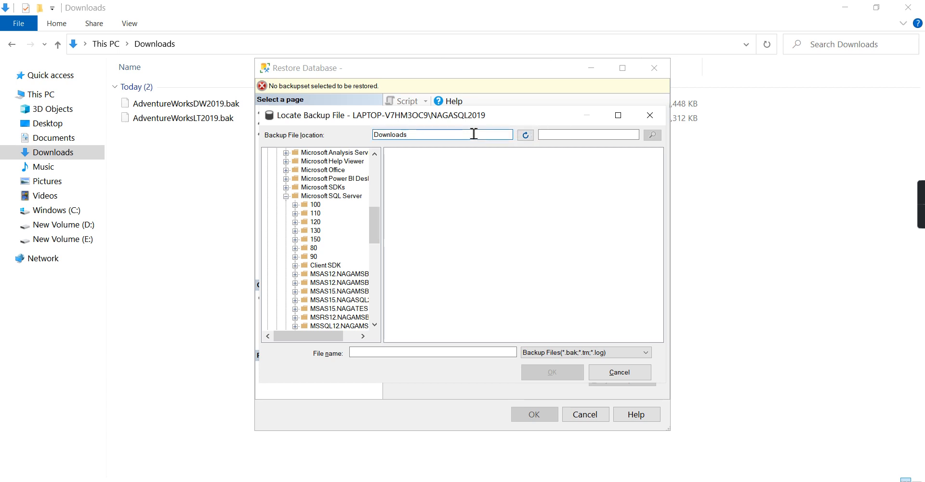
triple_click(442, 134)
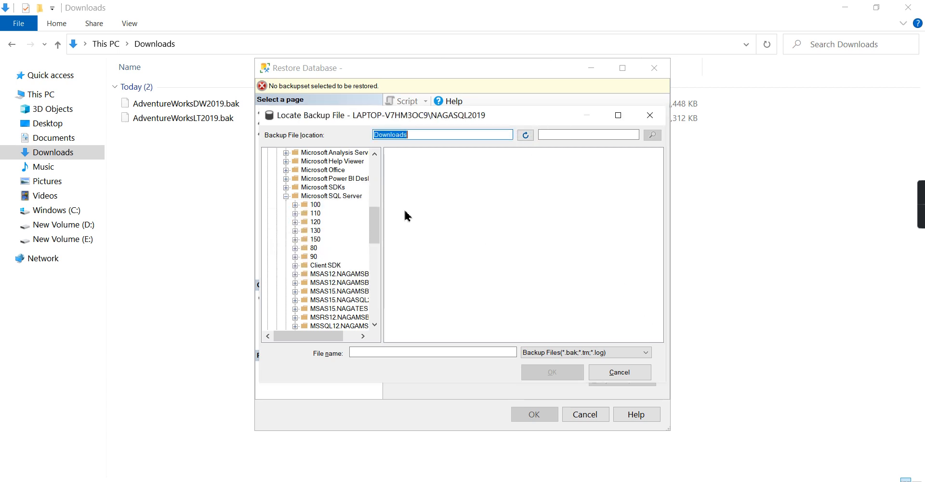
mouse_move(430, 154)
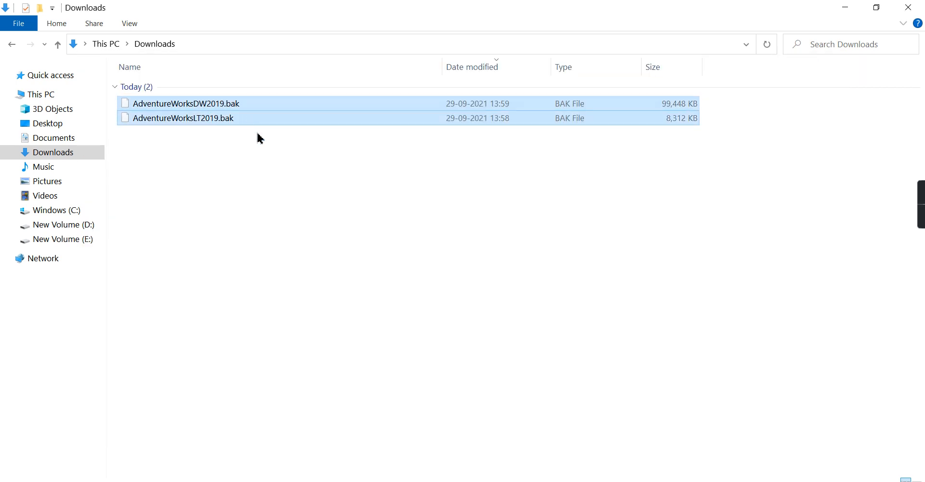
click(60, 224)
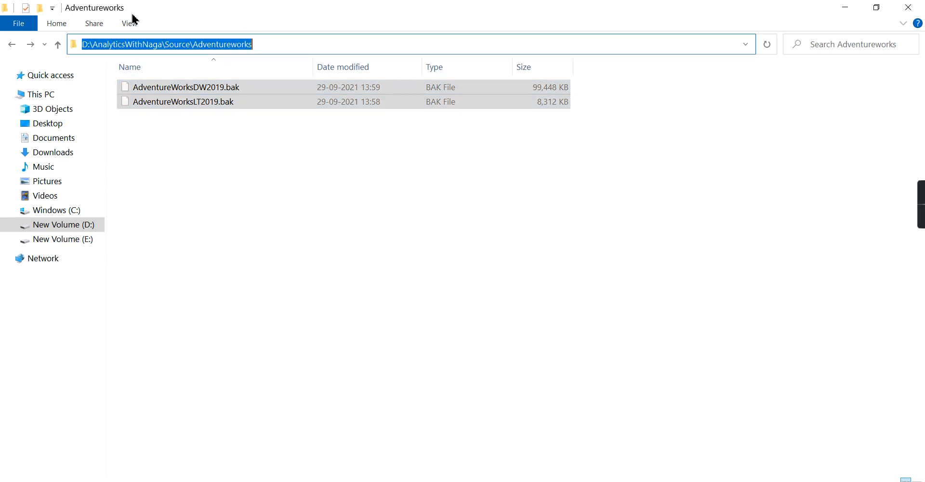
mouse_move(218, 160)
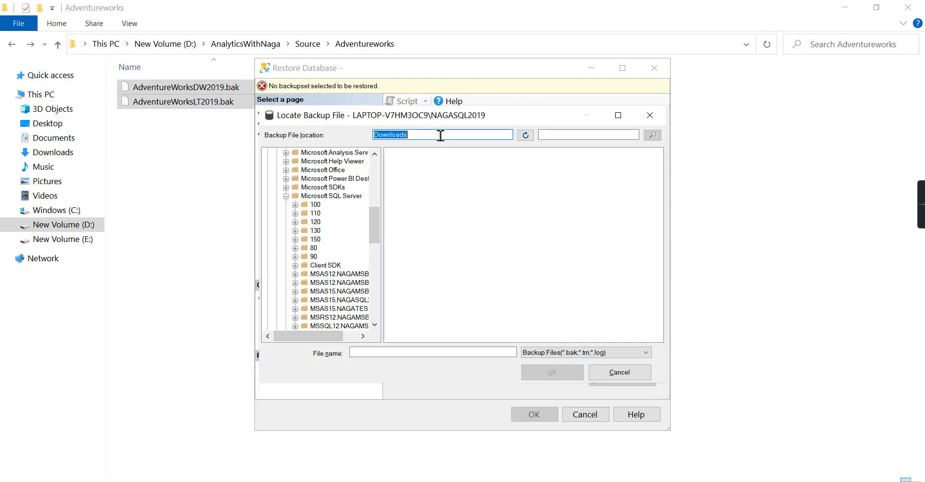
text(D:\AnalyticsWithNaga\Source\Adventureworks)
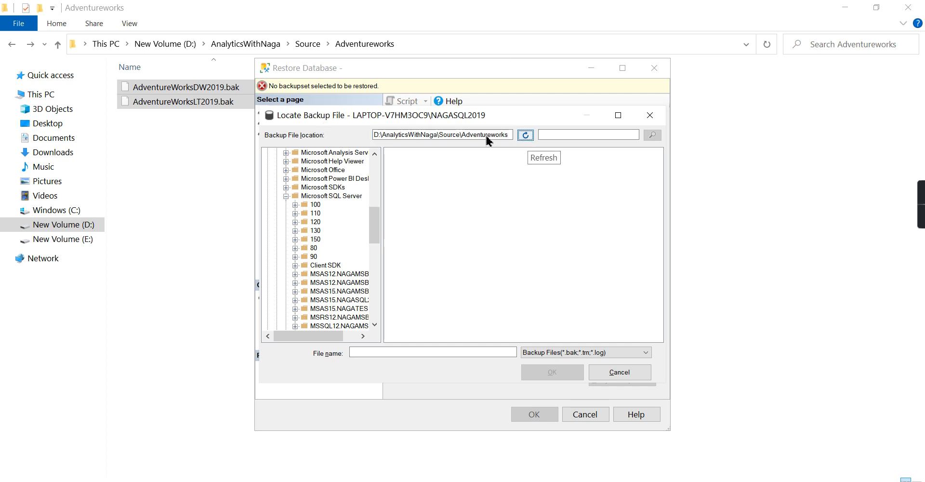
click(525, 135)
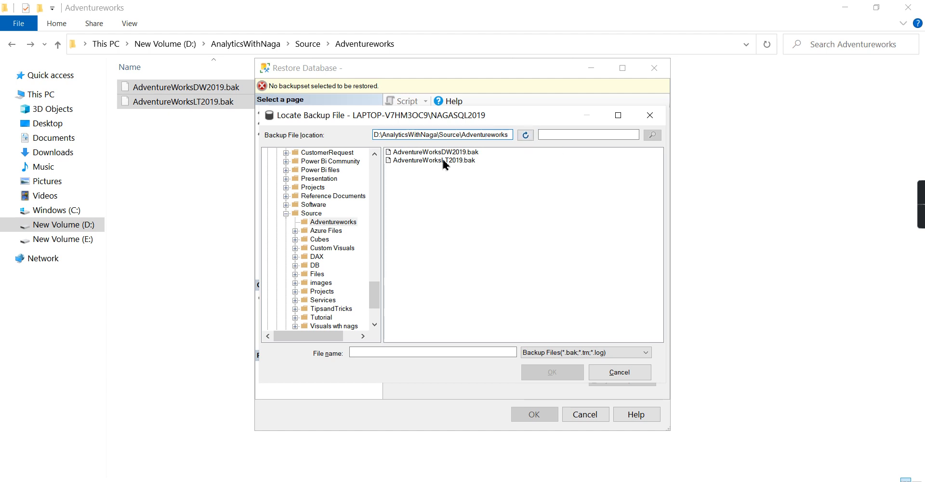
mouse_move(414, 169)
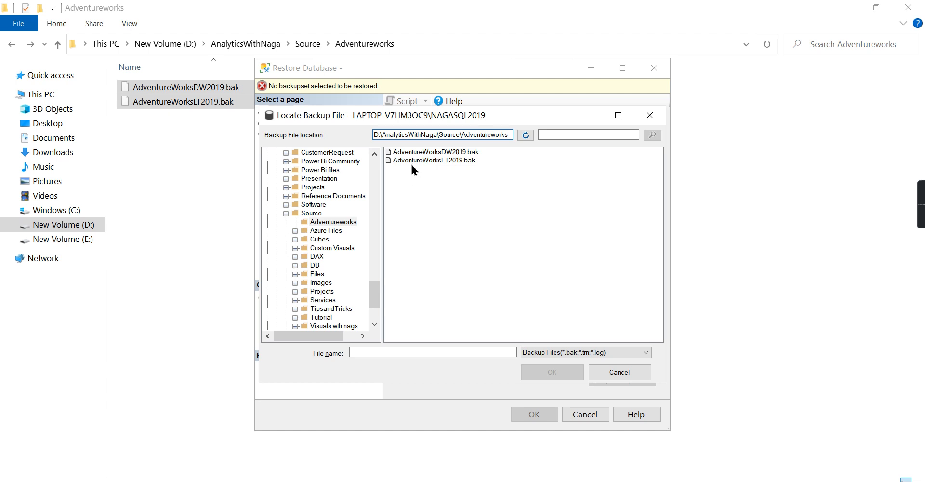
Select AdventureWorksLT2019.bak as the backup media and run the restore
click(434, 160)
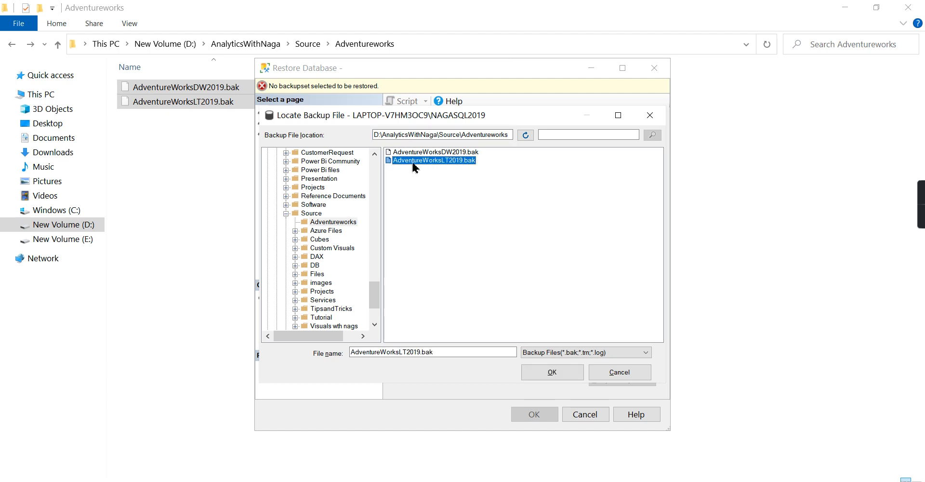
mouse_move(429, 177)
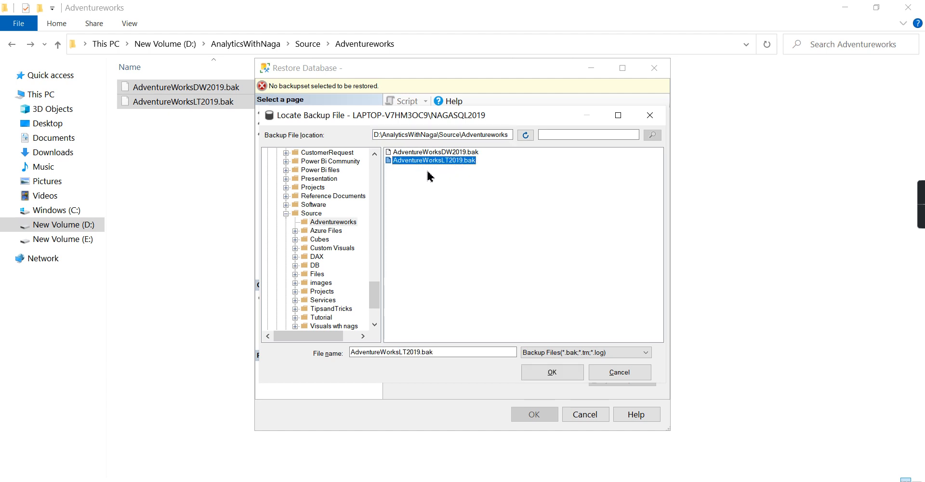
mouse_move(551, 372)
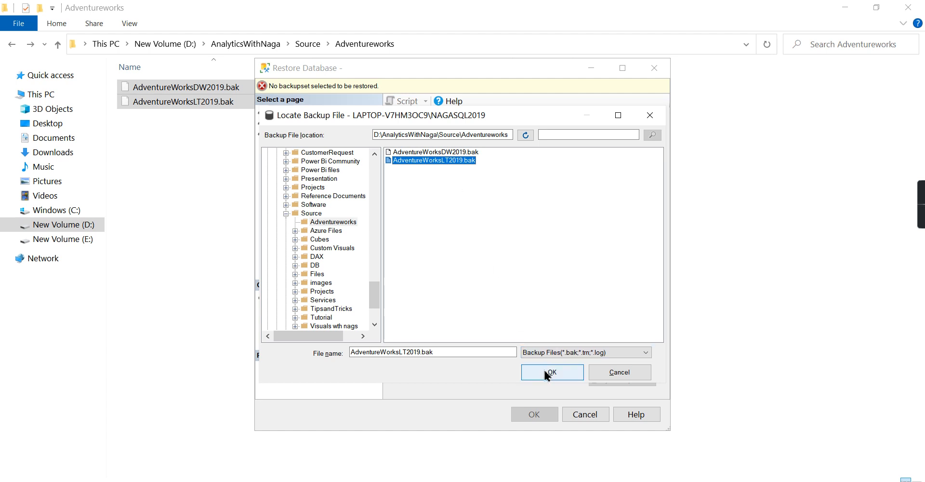
click(550, 372)
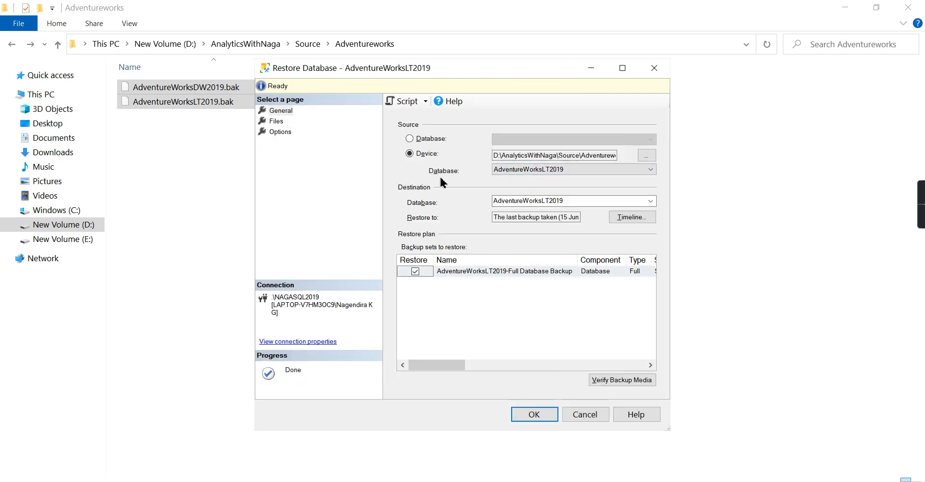
mouse_move(481, 207)
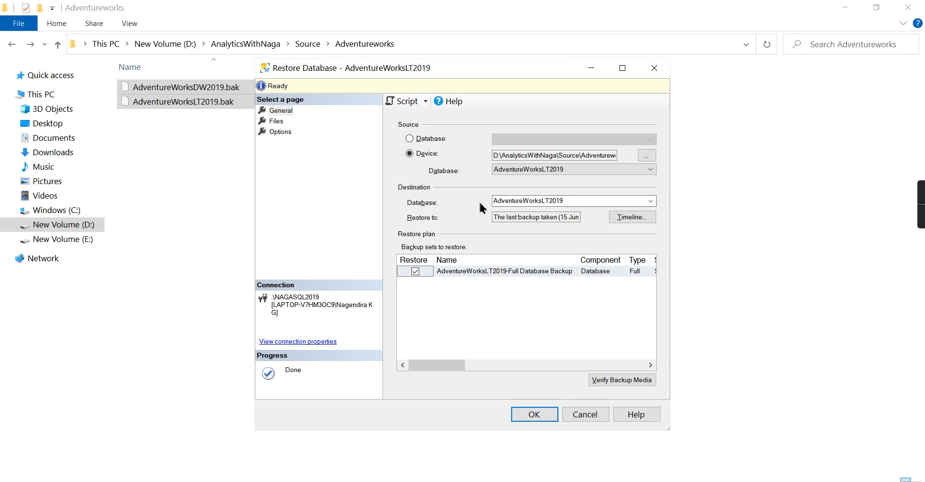
mouse_move(533, 414)
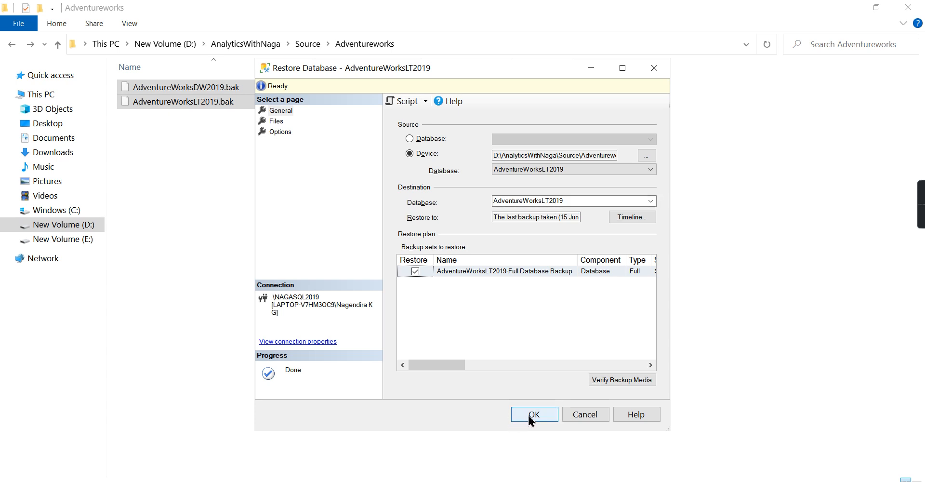
click(533, 413)
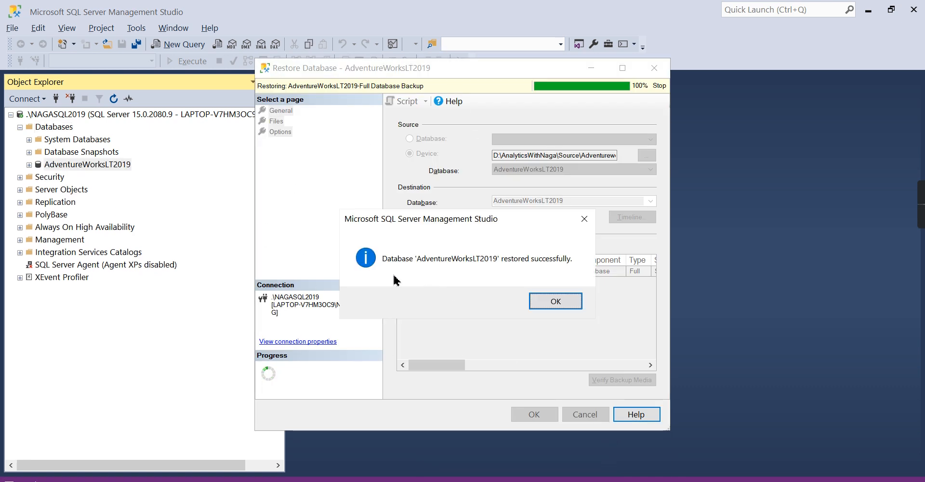
Run Select Top 1000 Rows on SalesLT.Customer (847 rows) and collapse the database tree
click(555, 301)
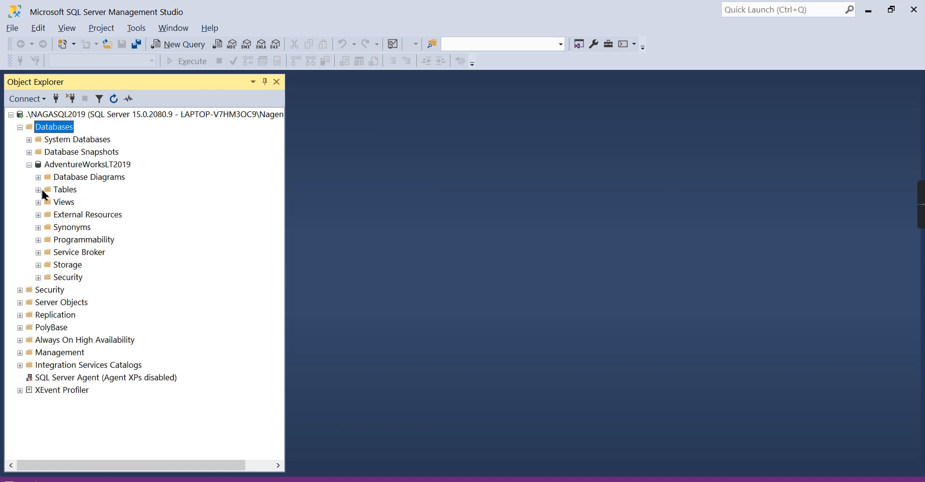
click(38, 189)
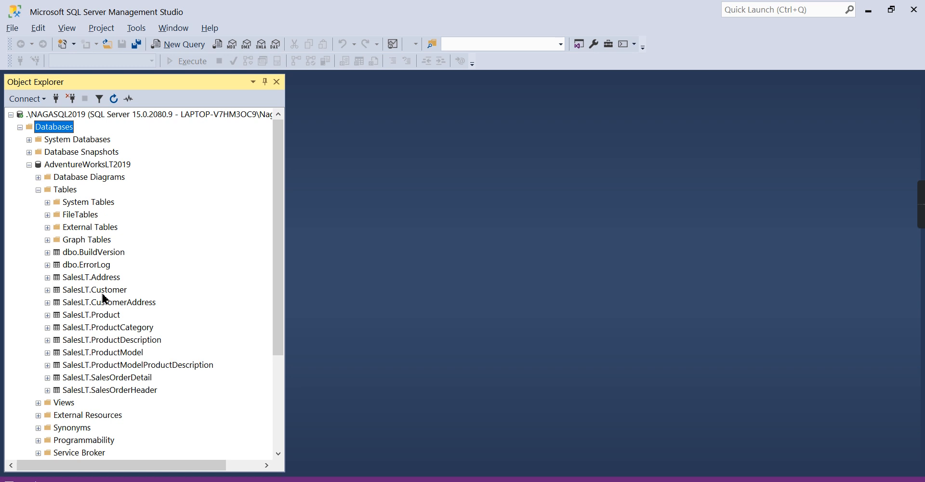
click(93, 289)
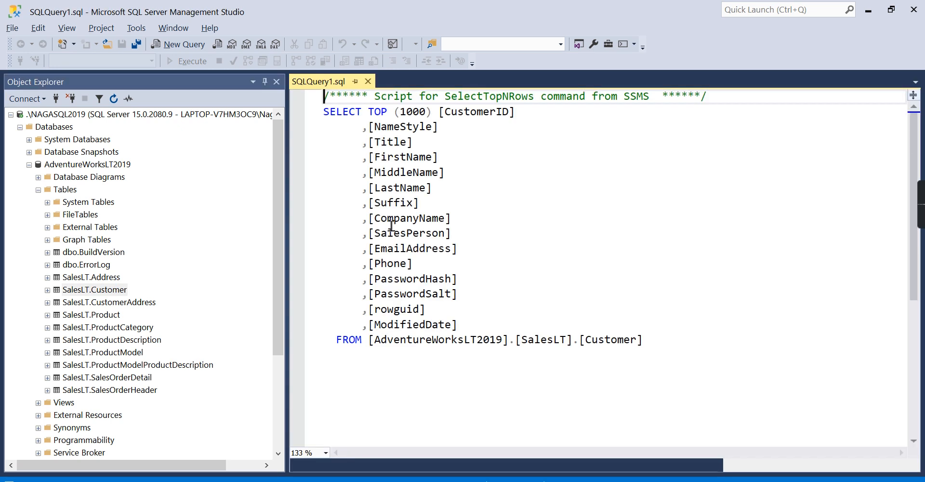
click(191, 60)
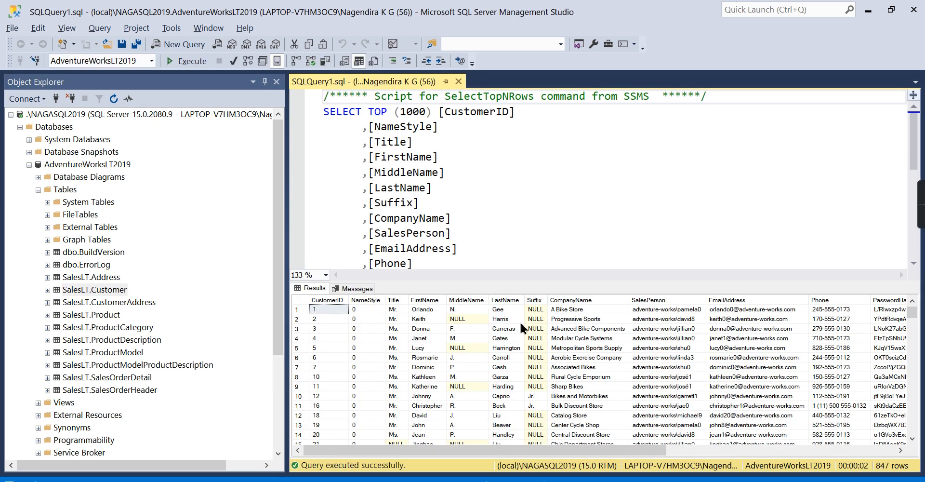
mouse_move(493, 198)
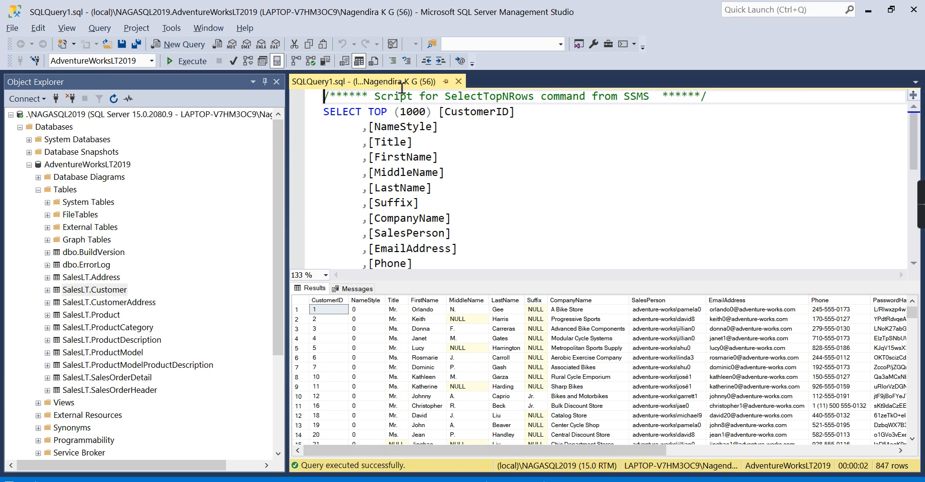
click(28, 164)
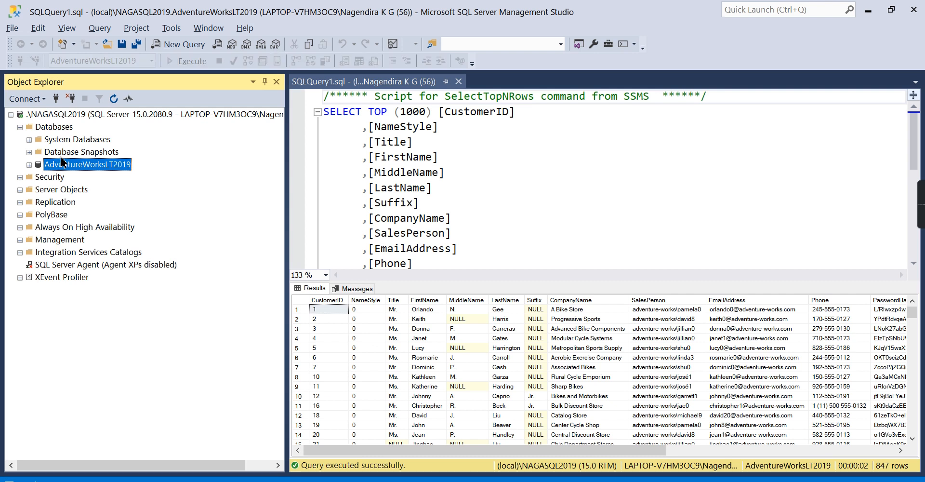
Begin a second Restore Database from a backup device and add a backup file
right_click(54, 126)
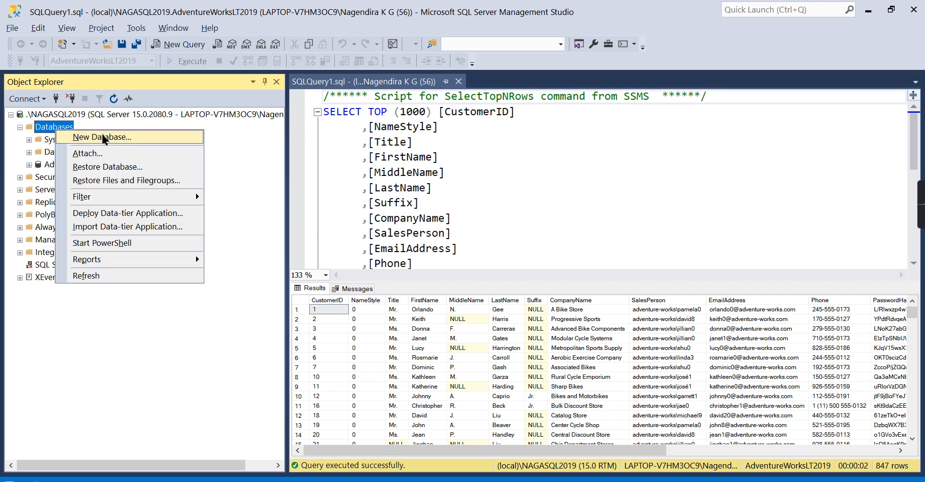
click(107, 167)
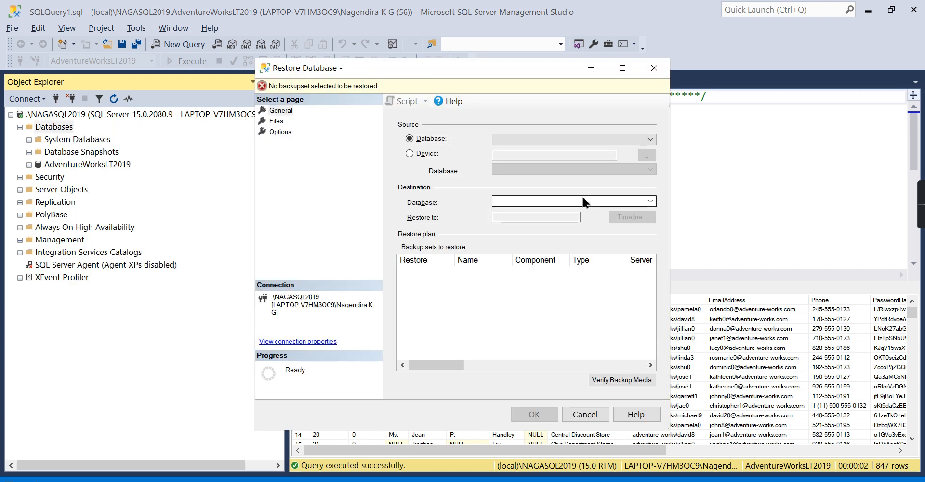
click(409, 153)
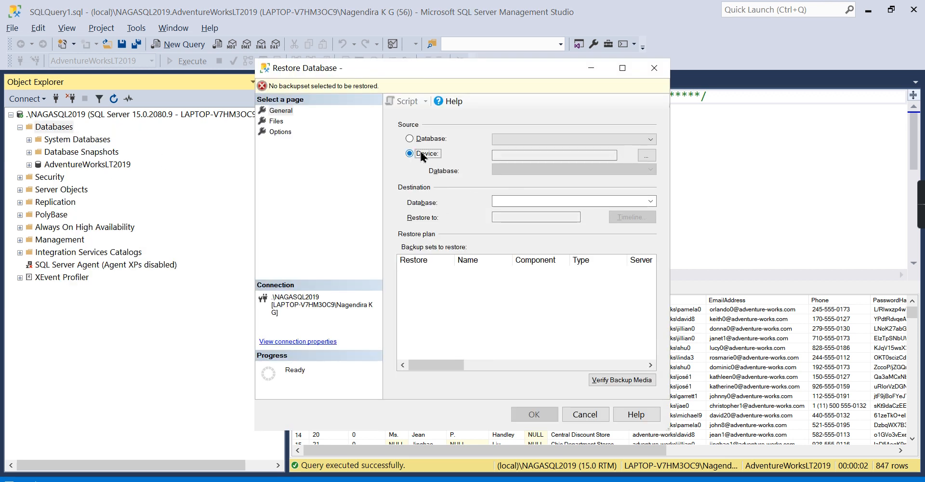
click(409, 153)
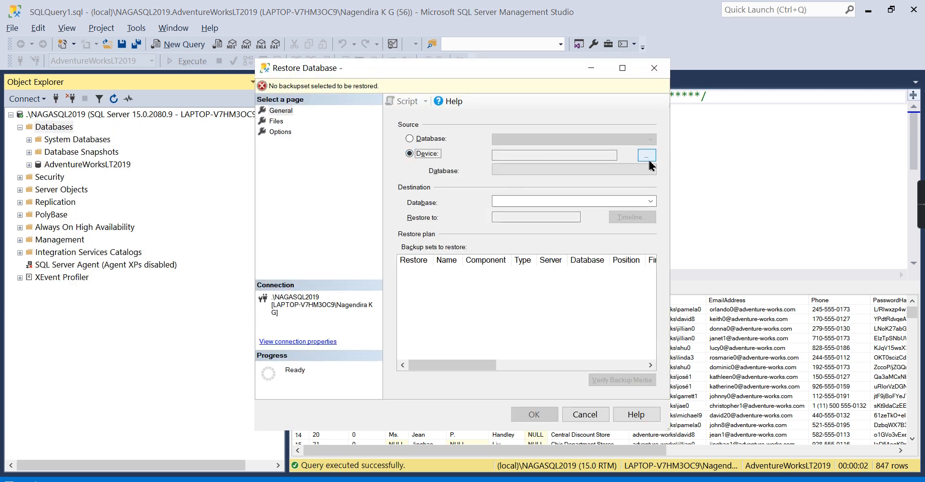
click(647, 154)
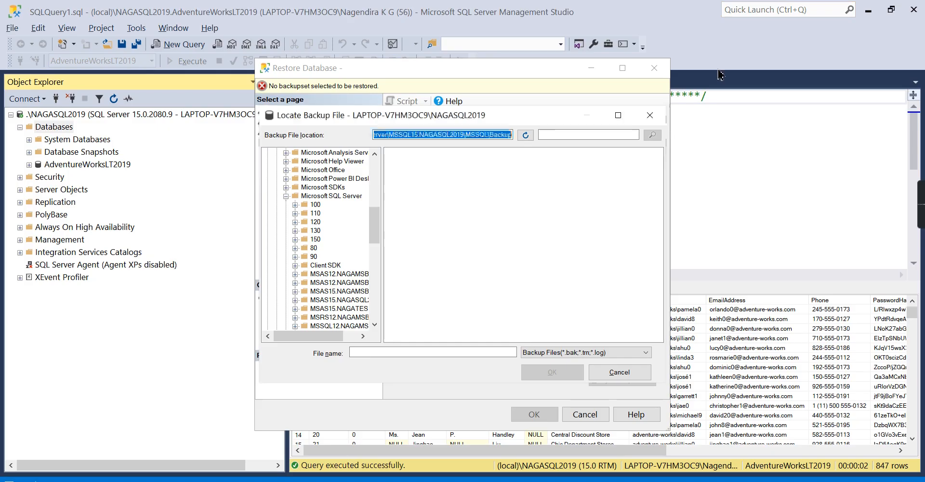
Locate D:\AnalyticsWithNaga\Source\Adventureworks and choose AdventureWorksDW2019.bak as the backup file
text(D:\AnalyticsWithNaga\Source\Adventureworks)
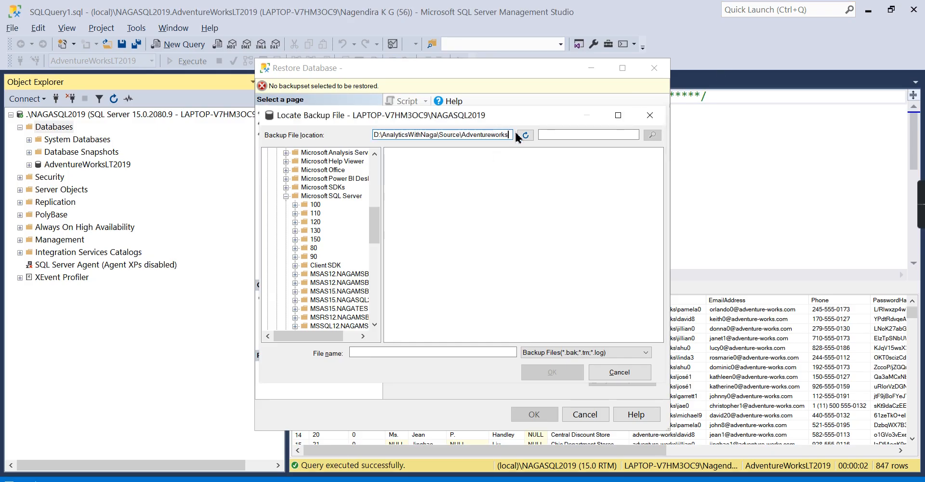
mouse_move(524, 135)
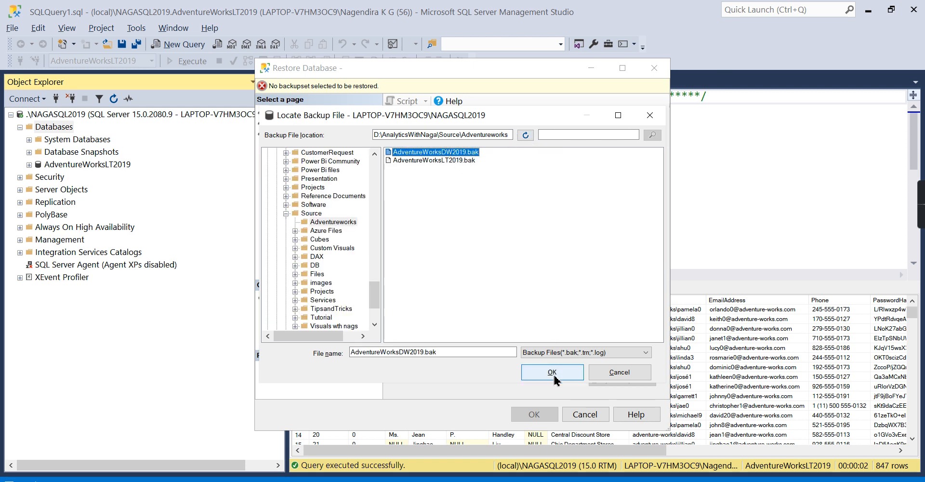
click(551, 372)
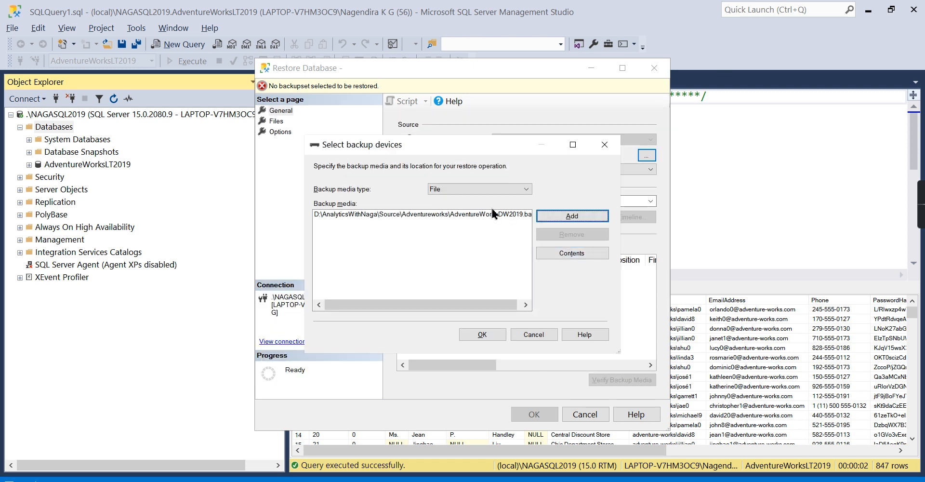
Accept the backup media, restore it as database AdventureWorksDW and dismiss the success message
click(482, 334)
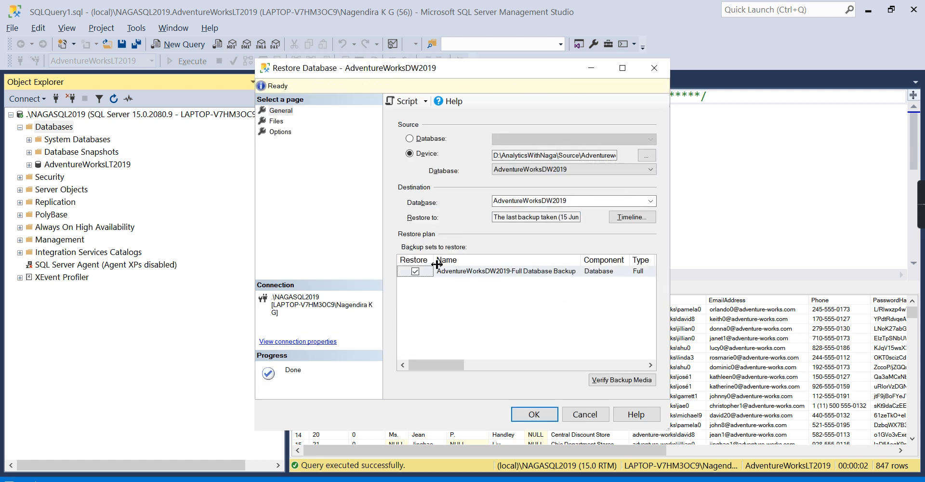
mouse_move(530, 236)
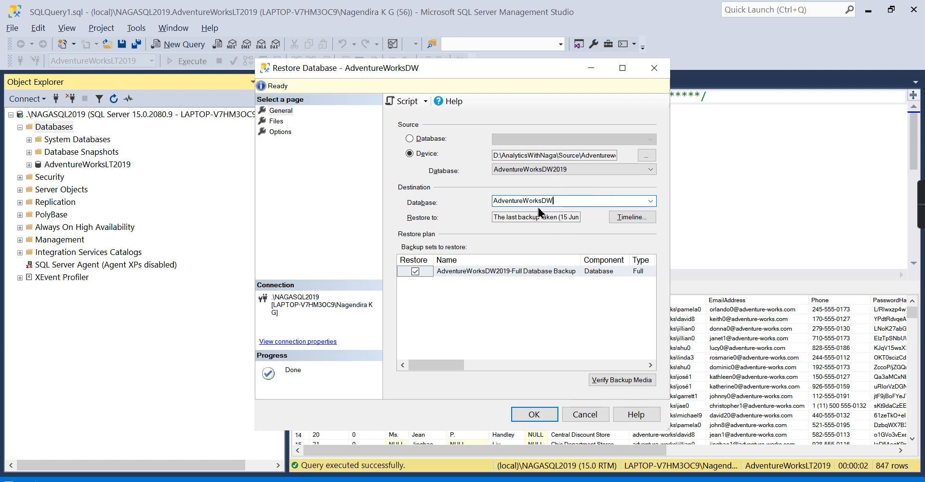
click(533, 413)
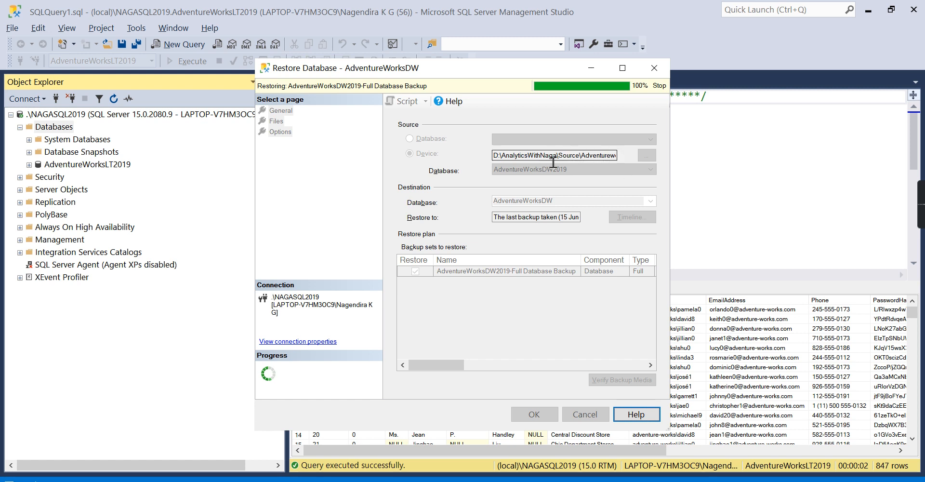
click(533, 415)
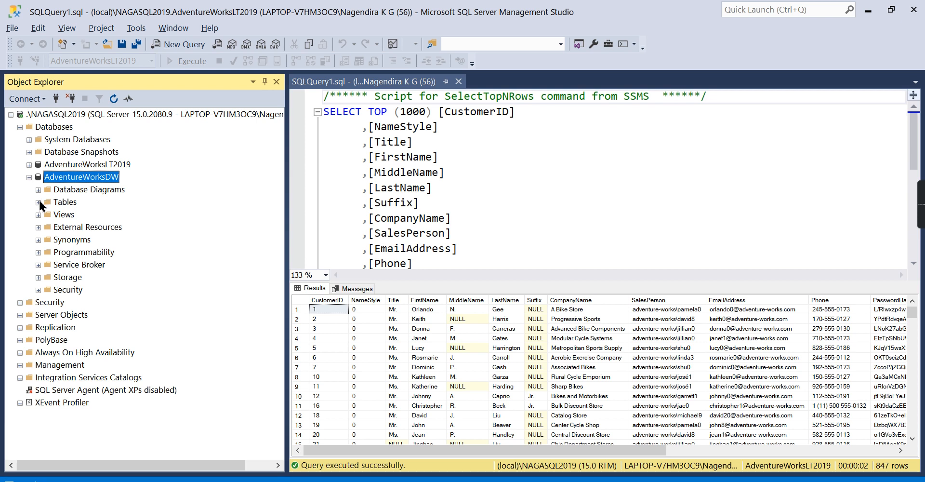
Run Select Top 1000 Rows on dbo.DimScenario in AdventureWorksDW, returning Actual, Budget and Forecast
click(38, 201)
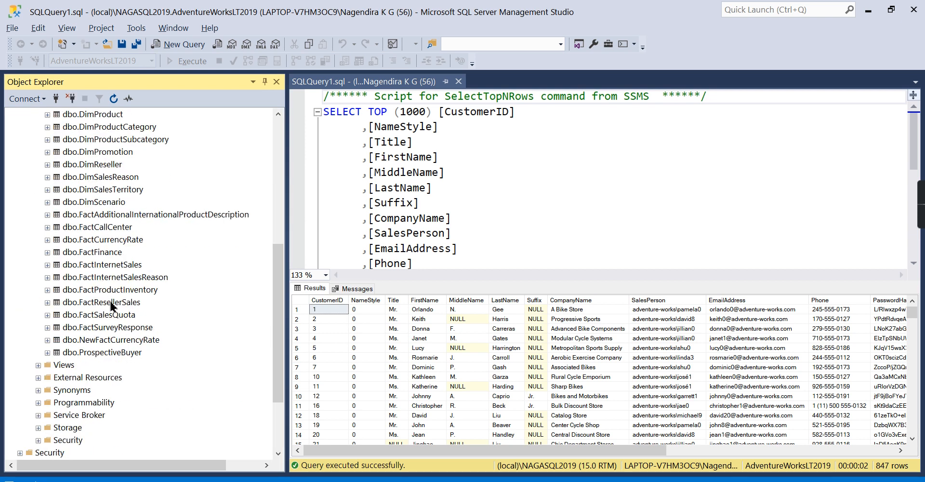
scroll(up, 3)
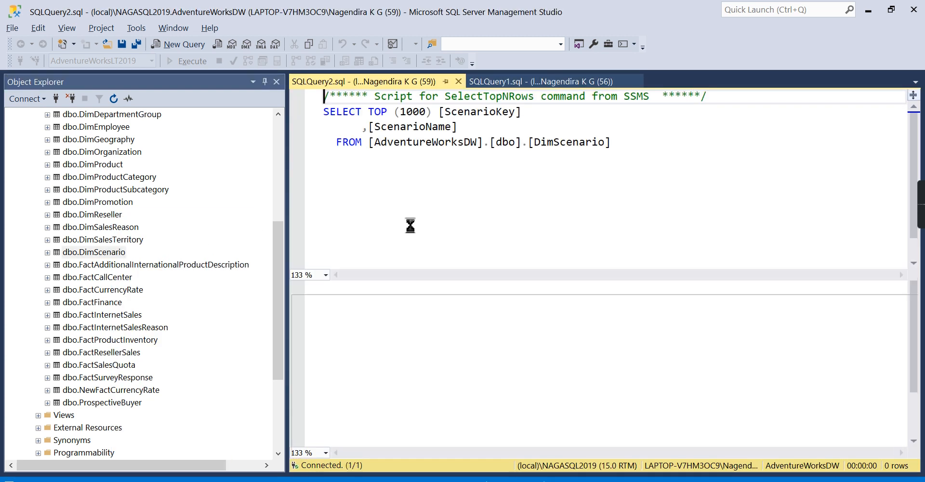
click(192, 61)
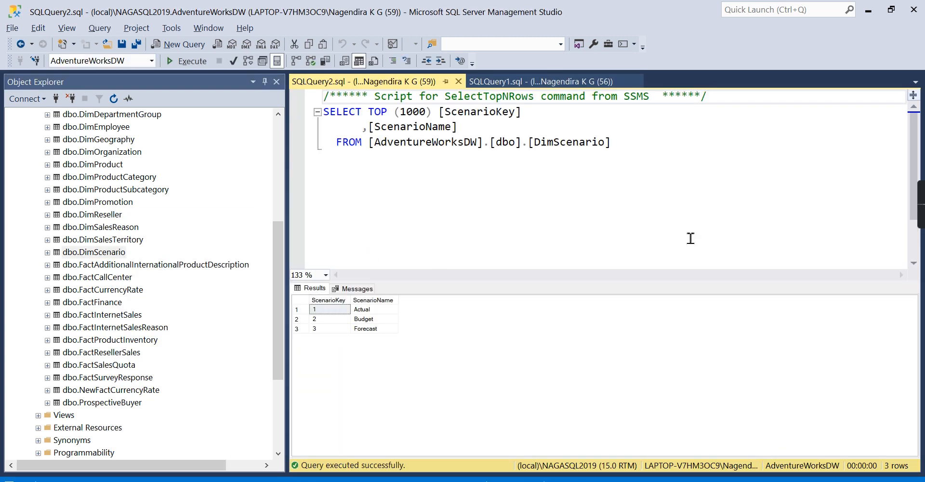
mouse_move(651, 200)
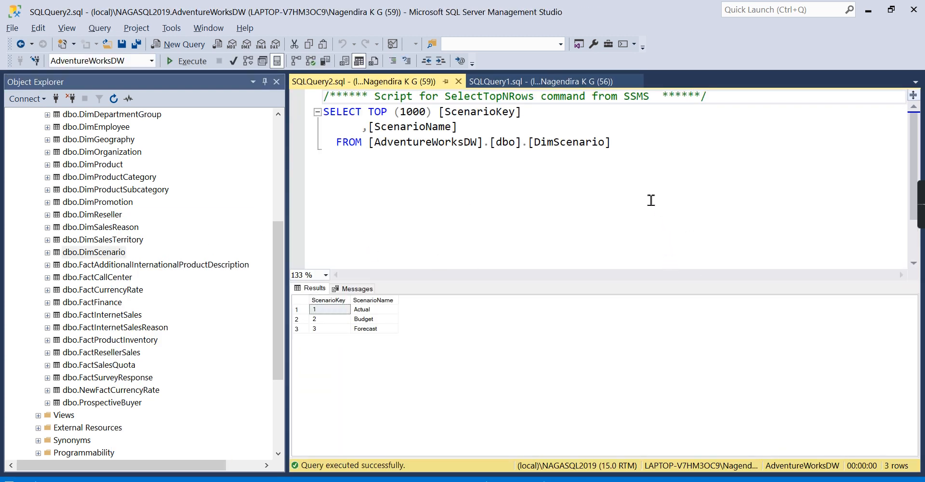
mouse_move(506, 228)
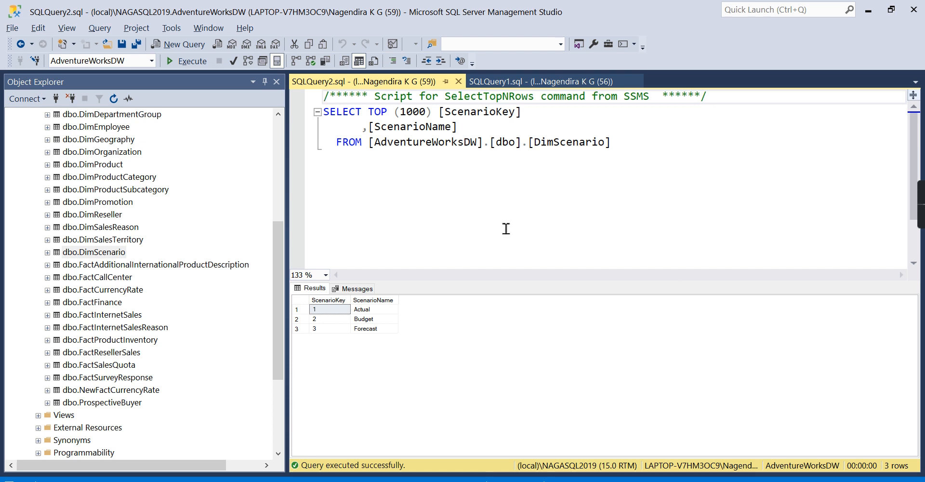
mouse_move(283, 260)
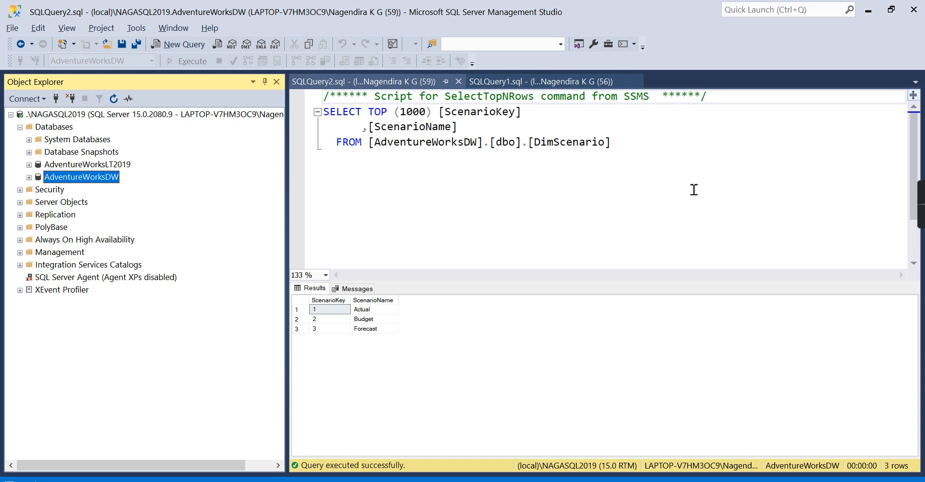
mouse_move(804, 181)
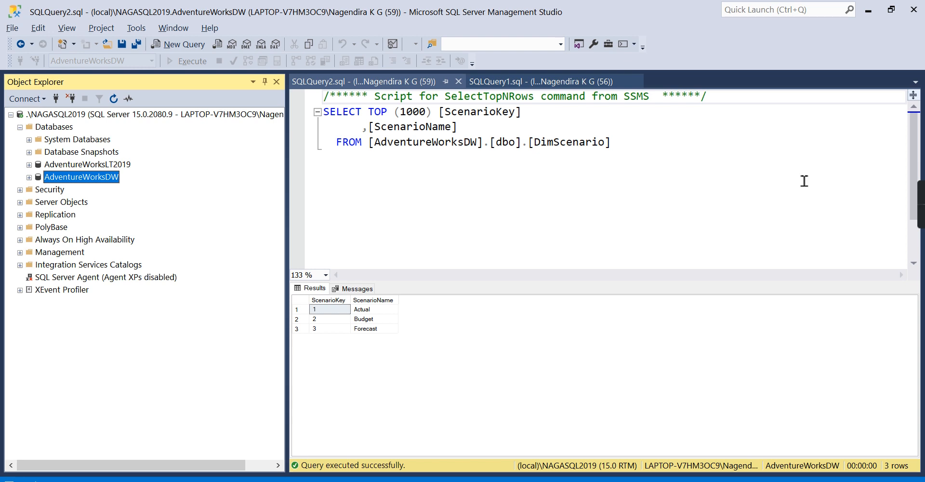